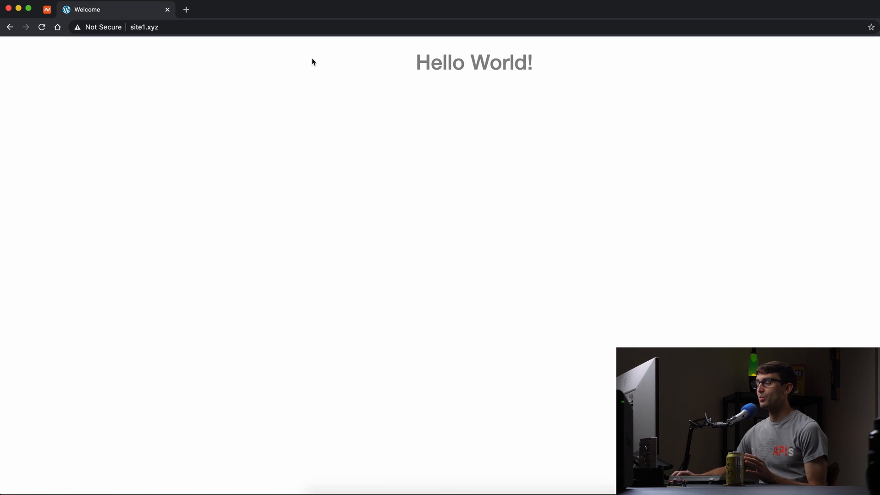
mouse_move(163, 35)
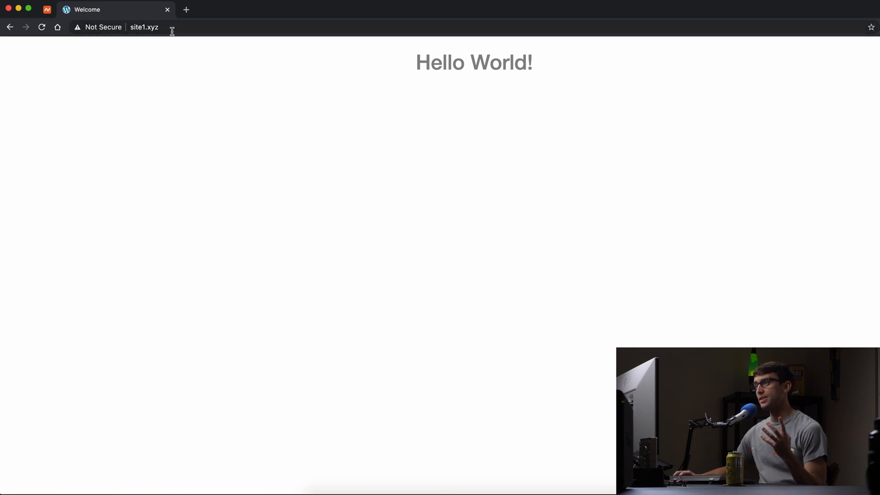
mouse_move(173, 39)
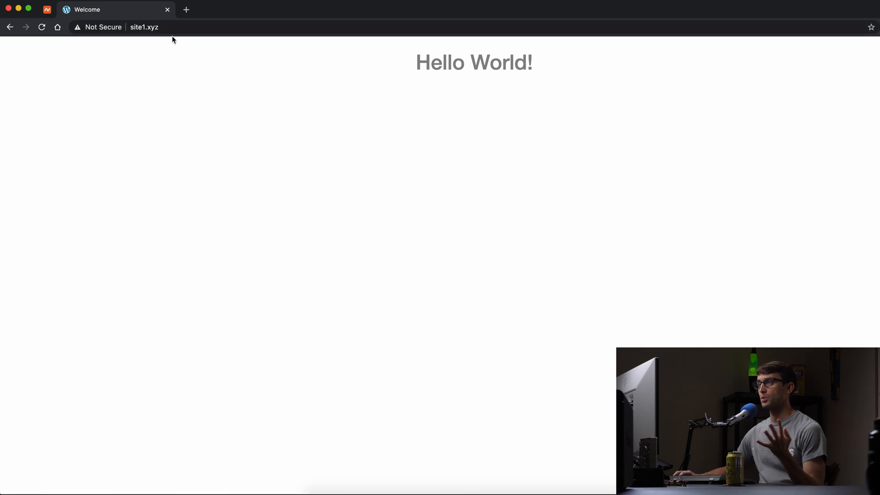
mouse_move(432, 99)
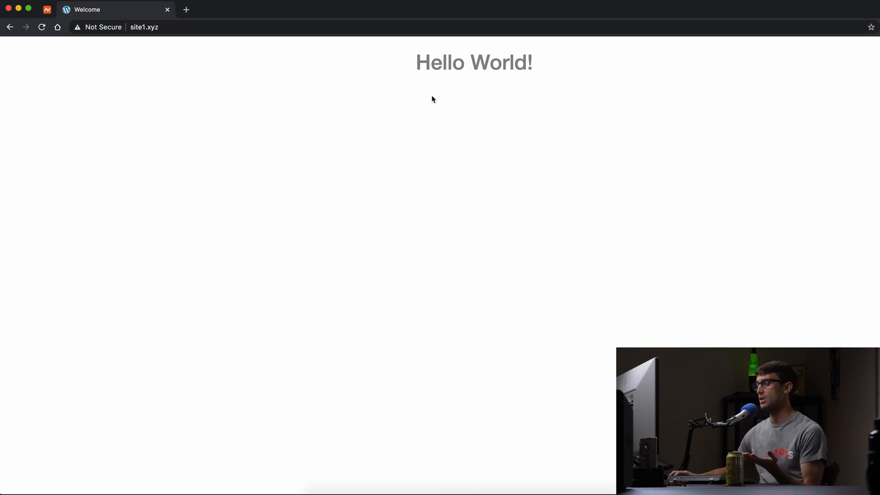
mouse_move(499, 344)
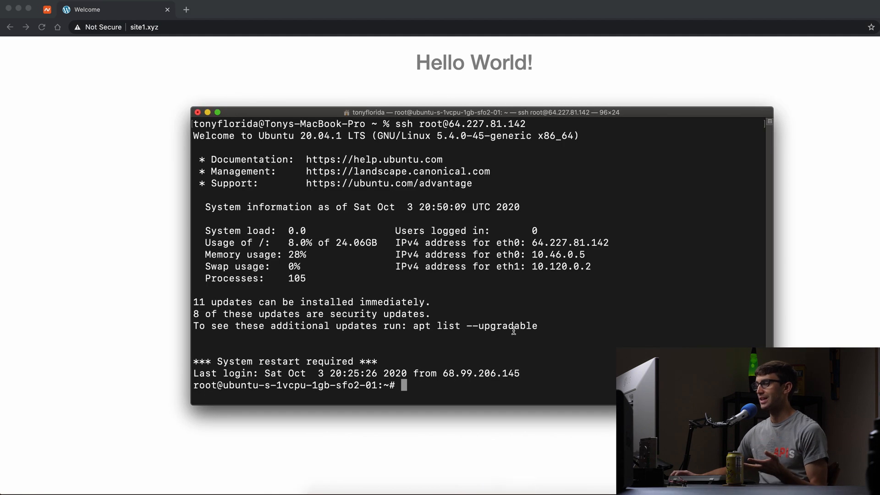
mouse_move(482, 279)
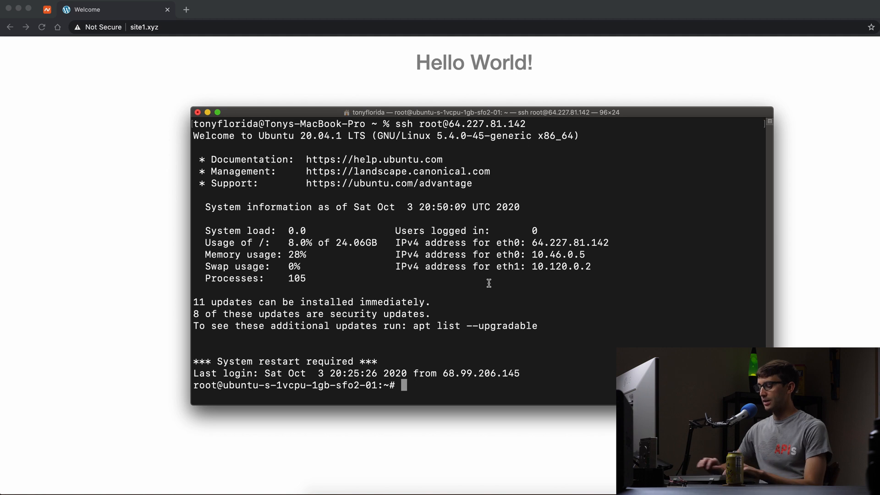
Open the MariaDB monitor and create the utf8 'wordpress' database
text(mysql)
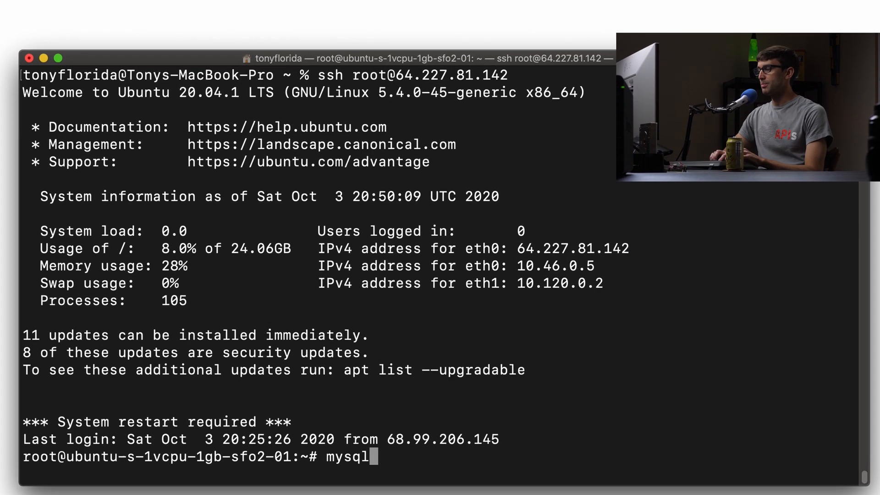
key(Return)
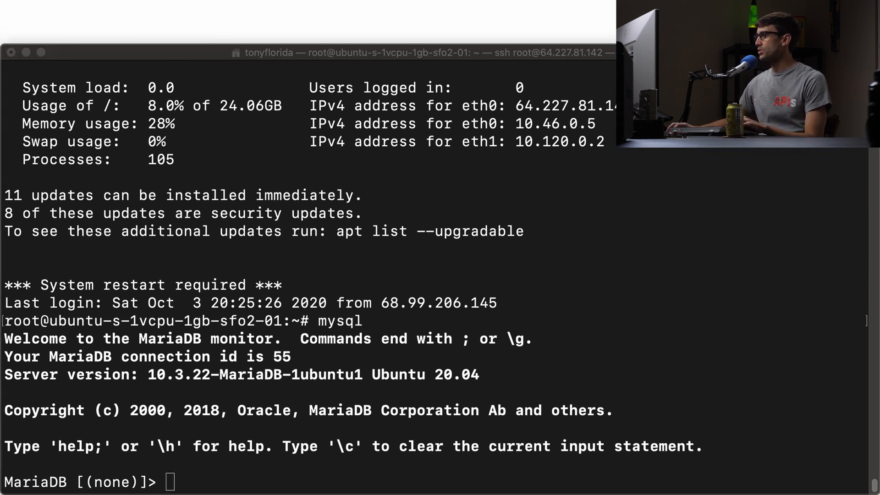
mouse_move(600, 360)
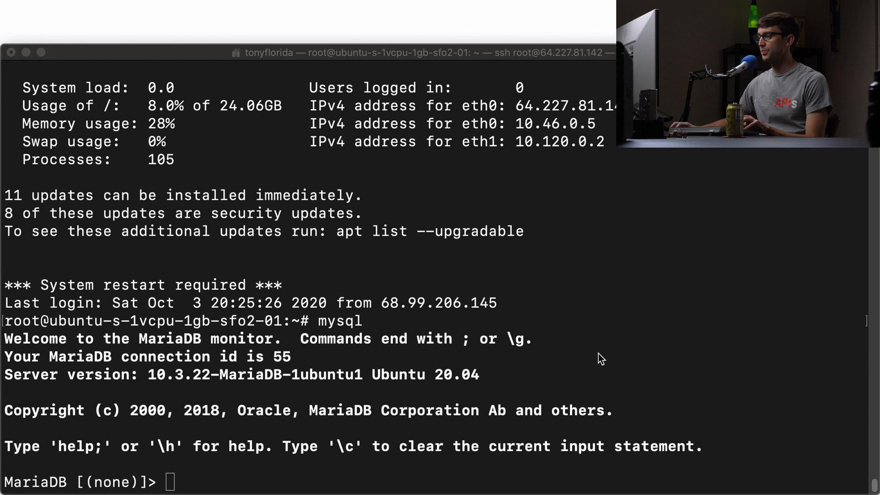
text(create database wordpress default character set utf8 collate utf8_unicode_ci;)
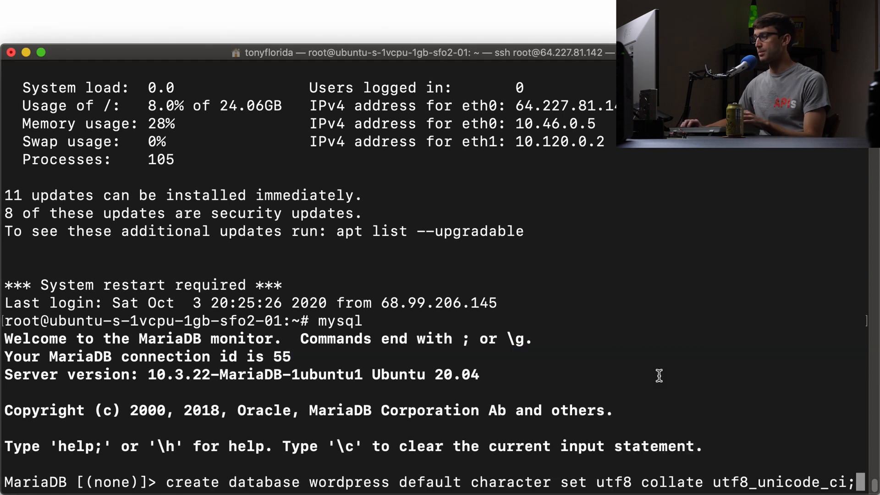
mouse_move(342, 482)
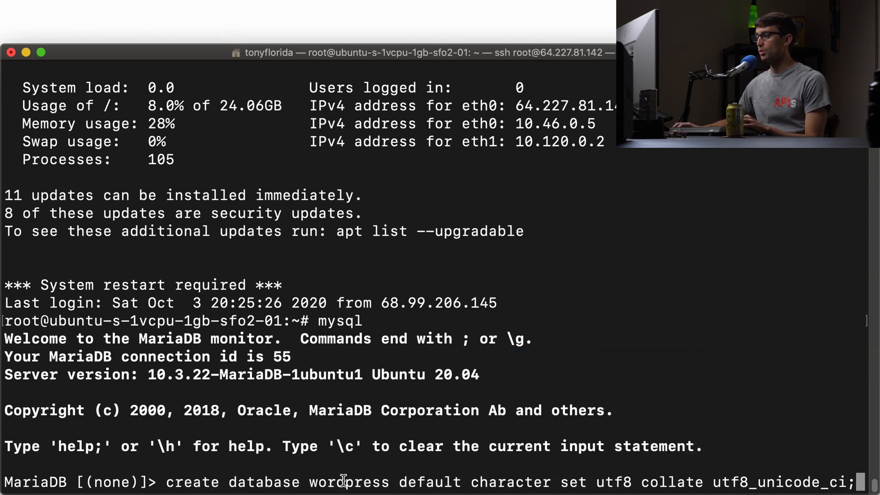
key(Return)
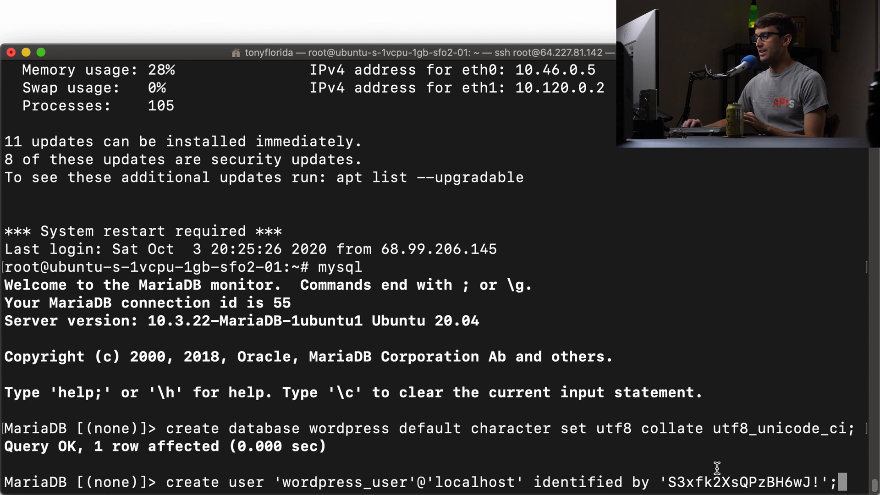
Create wordpress_user, grant it all privileges on wordpress, flush privileges and exit
key(Return)
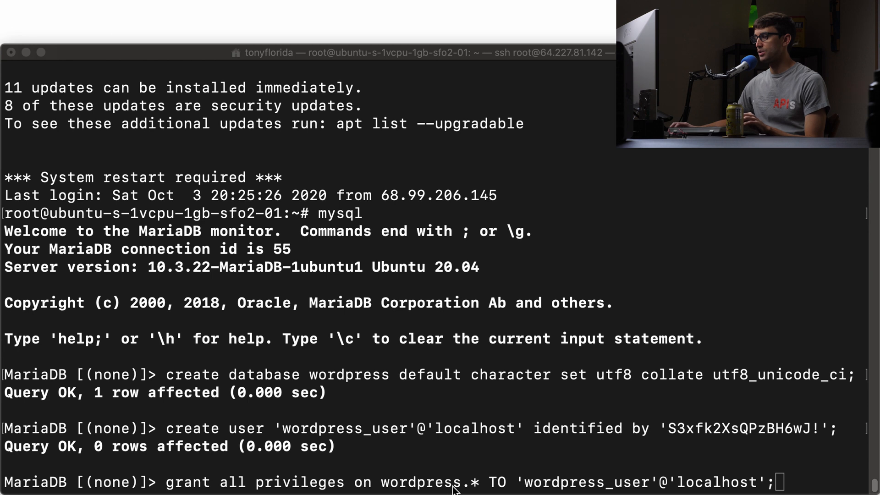
mouse_move(468, 477)
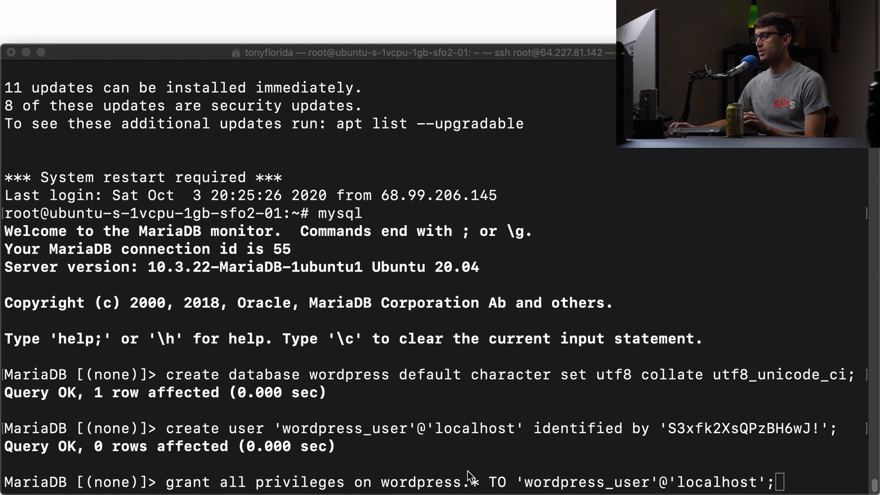
mouse_move(702, 490)
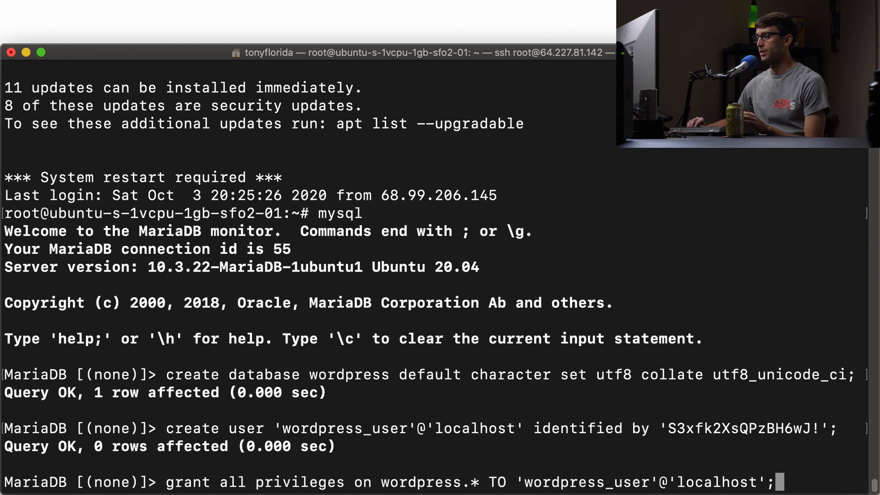
key(Return)
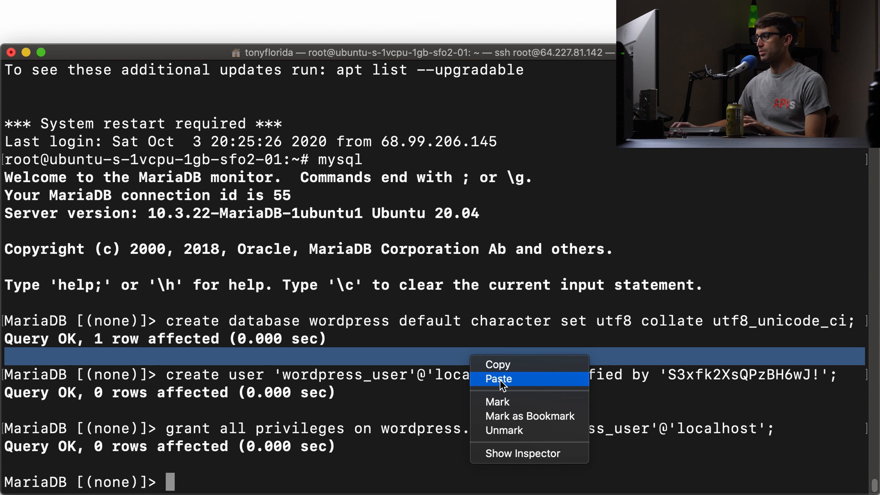
click(495, 379)
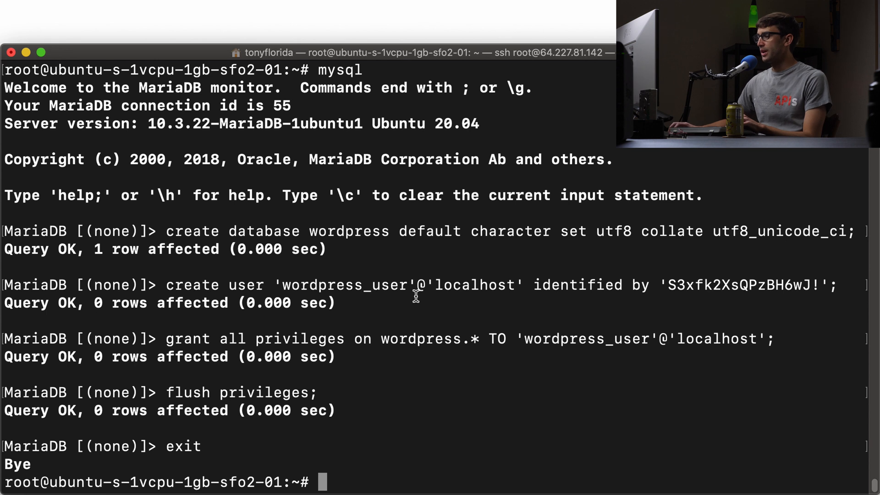
mouse_move(420, 294)
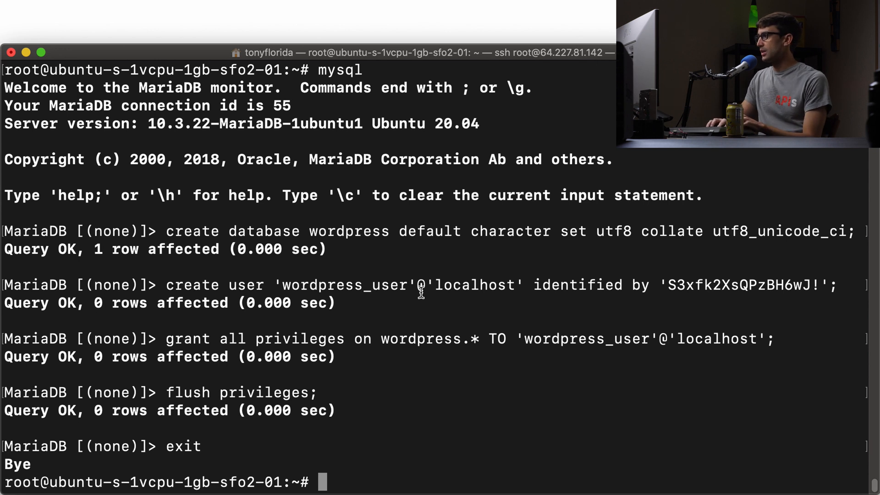
Move into /usr/local/lsws/Example and list its cgi-bin, fcgi-bin, html and logs folders
text(cd /)
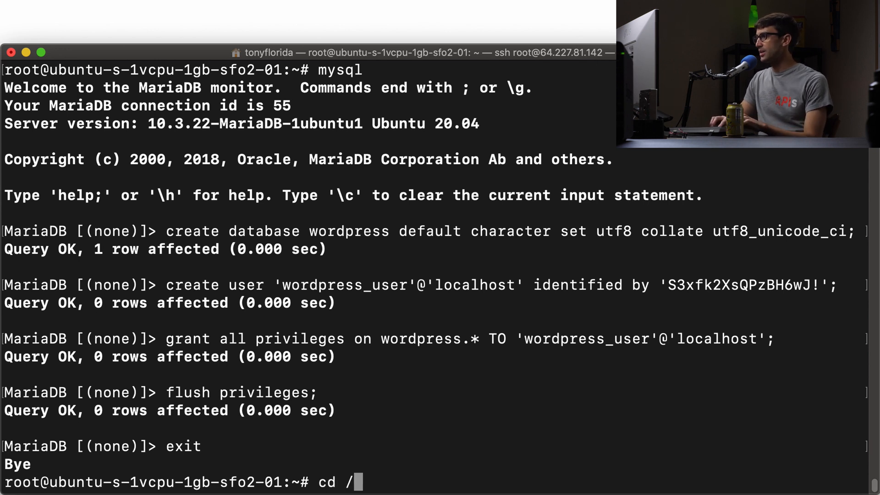
text(usr/lo)
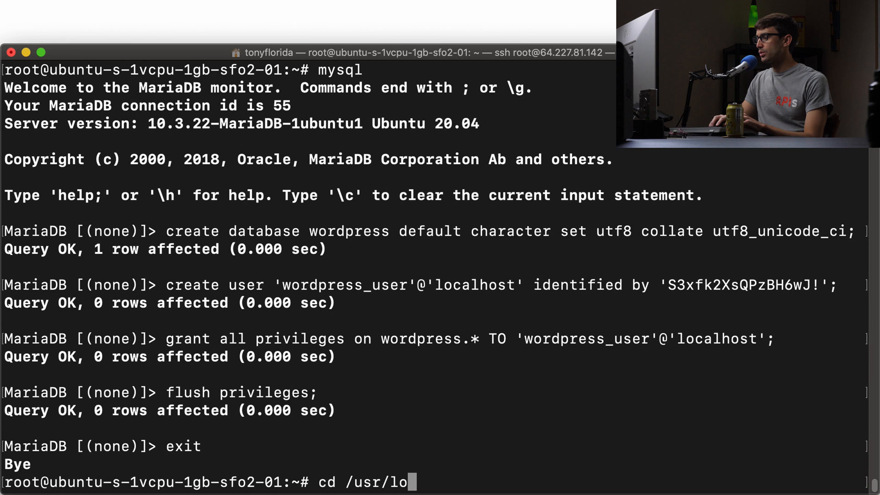
text(cal/l)
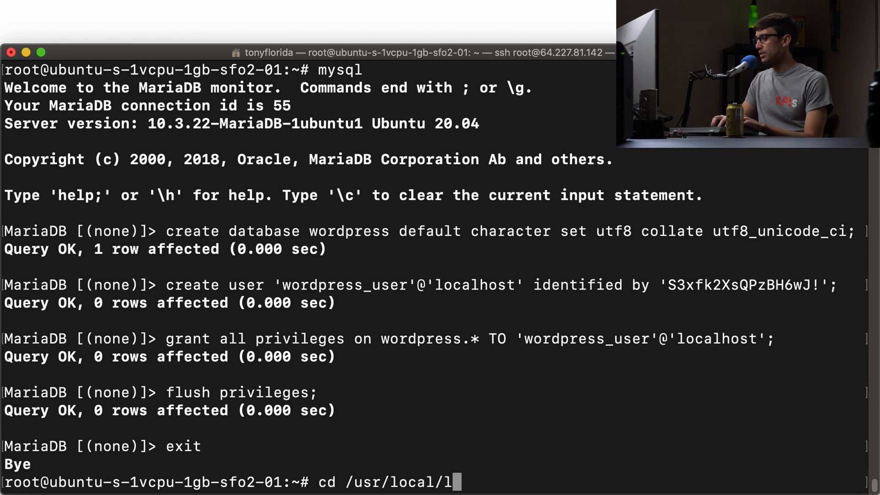
key(Return)
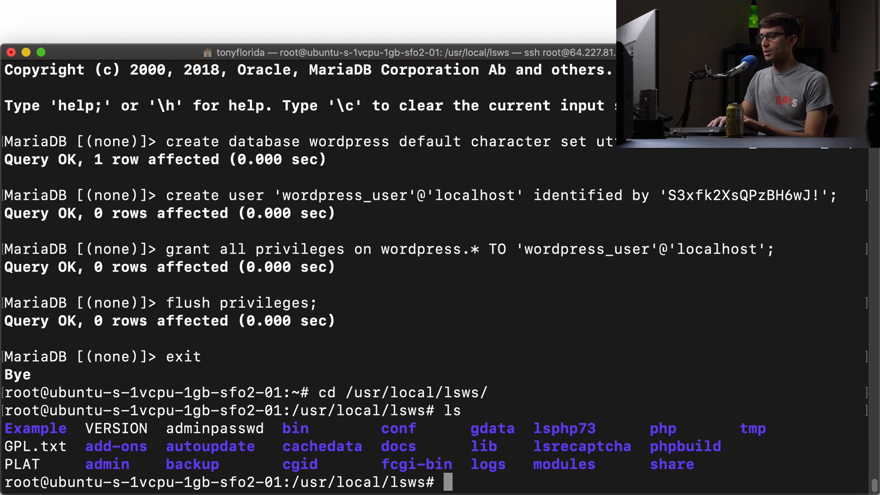
mouse_move(487, 360)
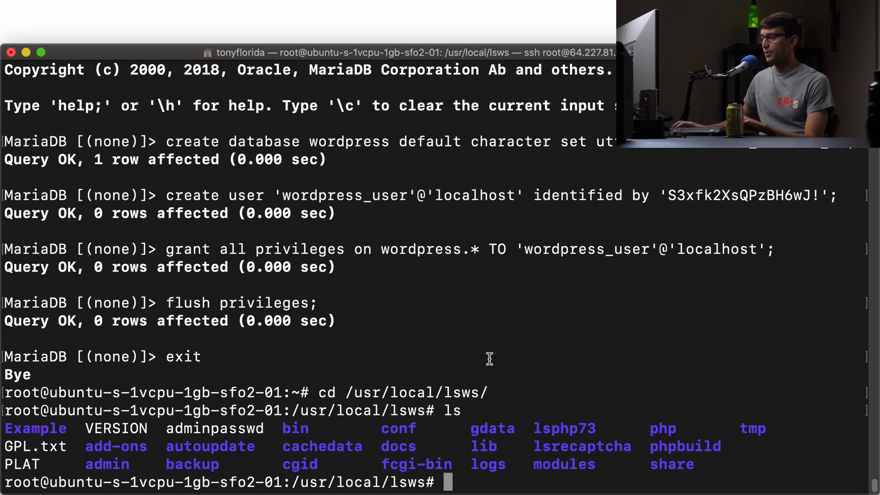
text(cd Ex)
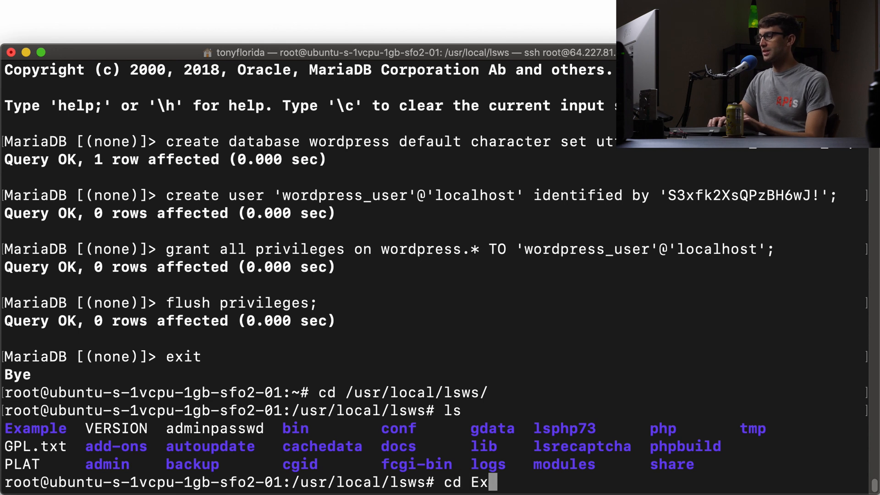
key(Return)
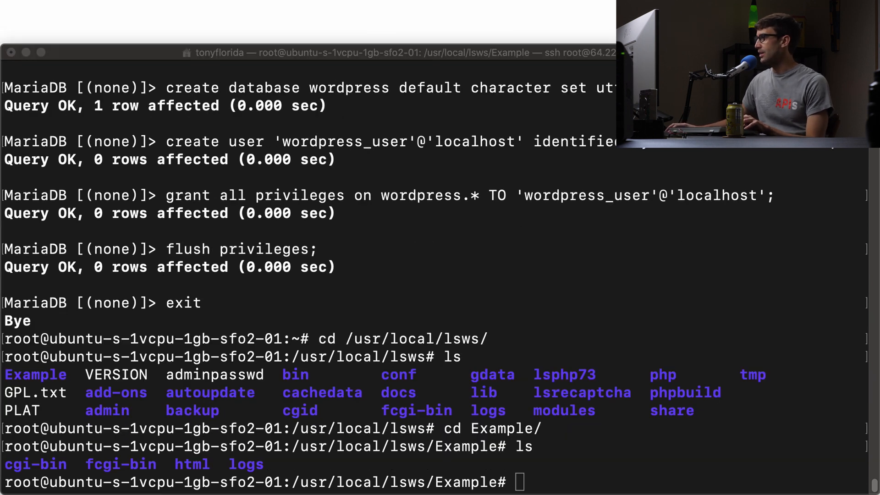
mouse_move(555, 447)
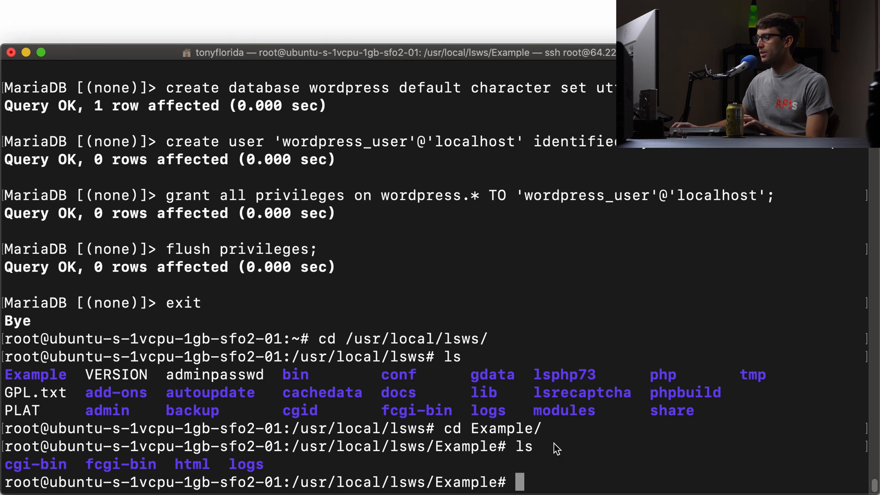
Download WordPress latest.tar.gz with wget and extract it with tar -xzvf
text(wget https://wordpress.org/latest.tar.gz)
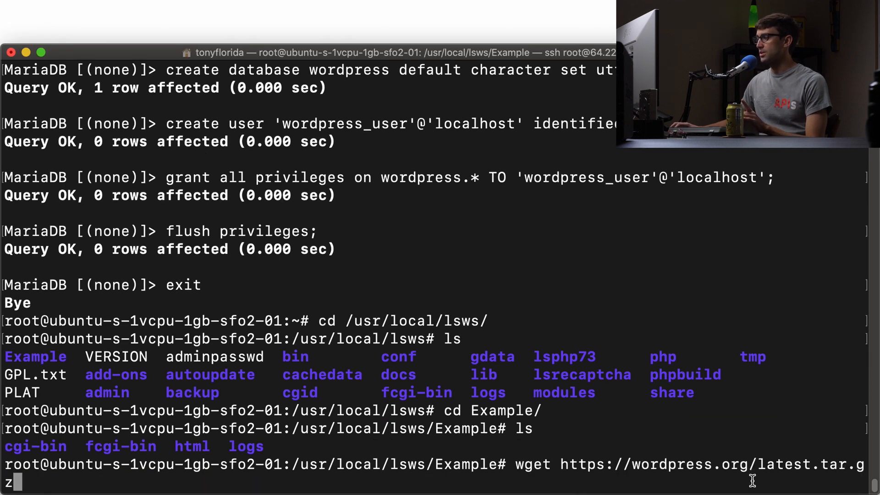
mouse_move(805, 477)
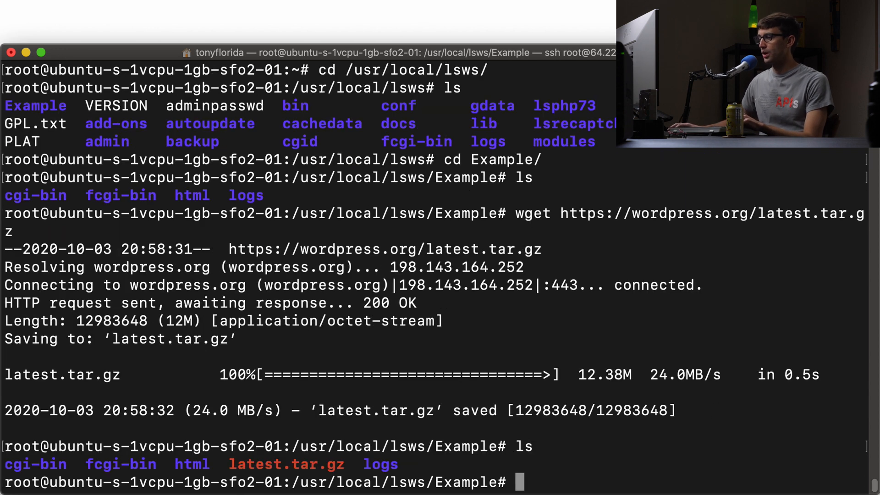
text(tar)
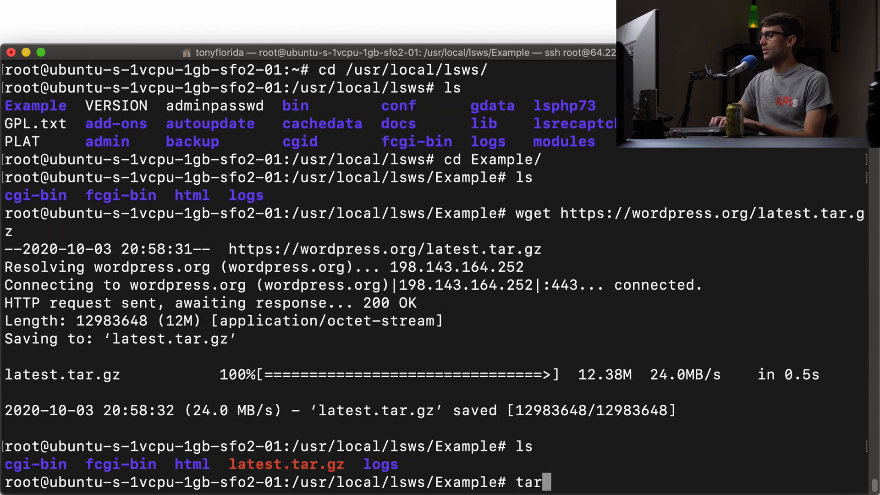
text(-)
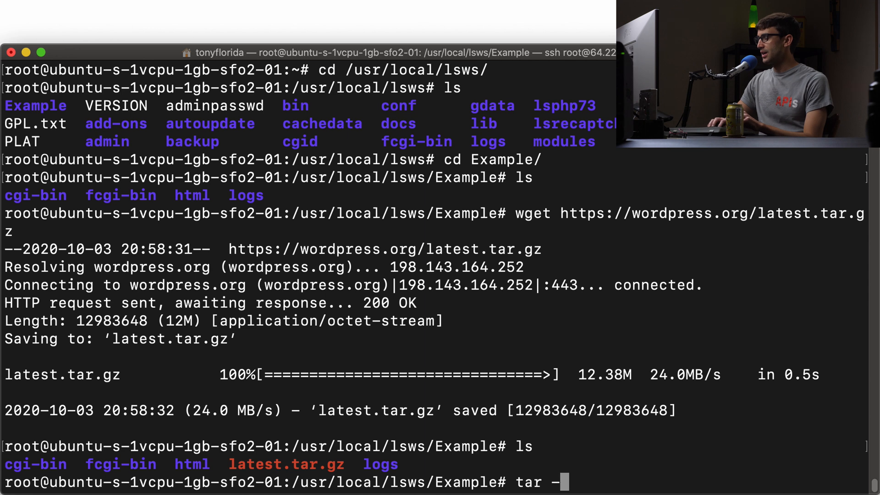
text(xz)
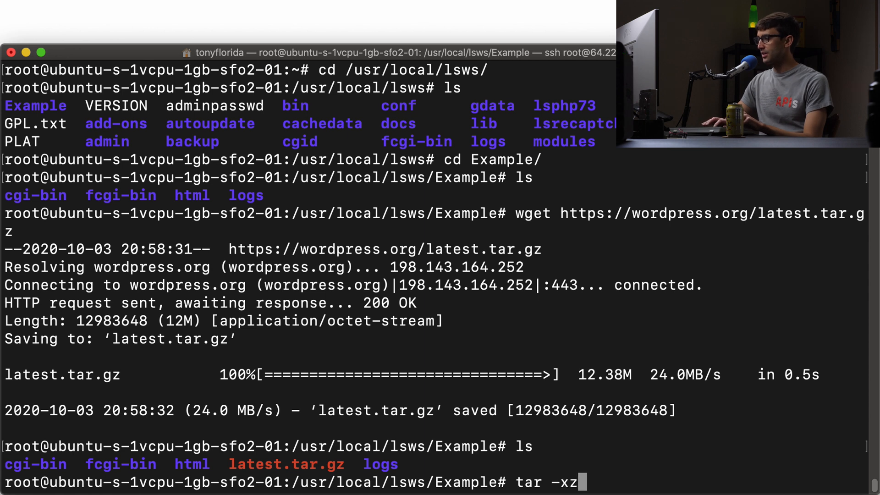
text(vf l)
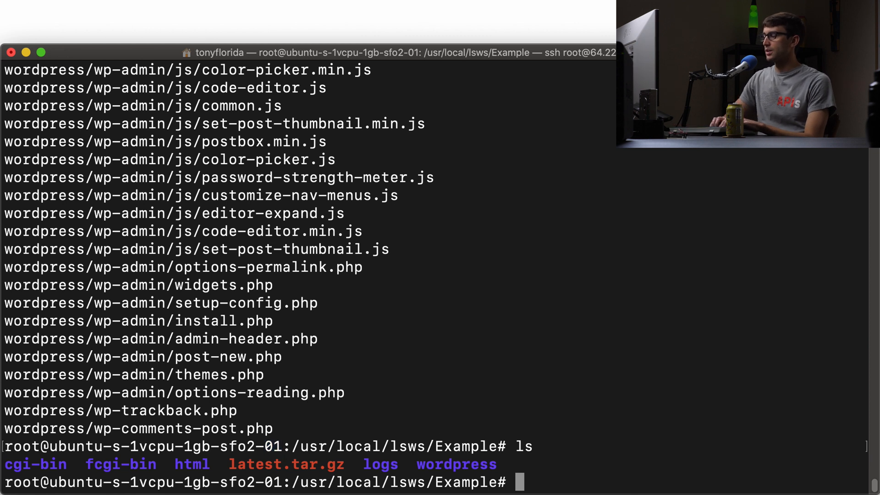
Delete latest.tar.gz and inspect the html and wordpress folder contents
text(rm latest.tar.gz)
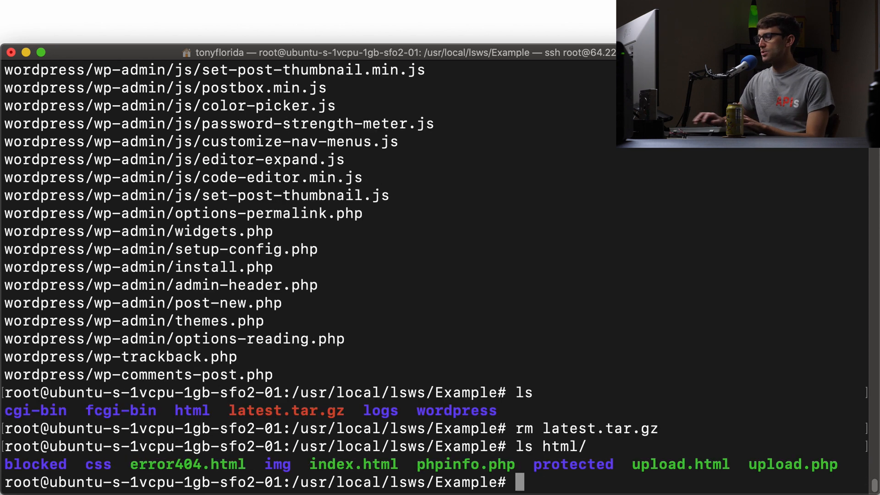
double_click(352, 464)
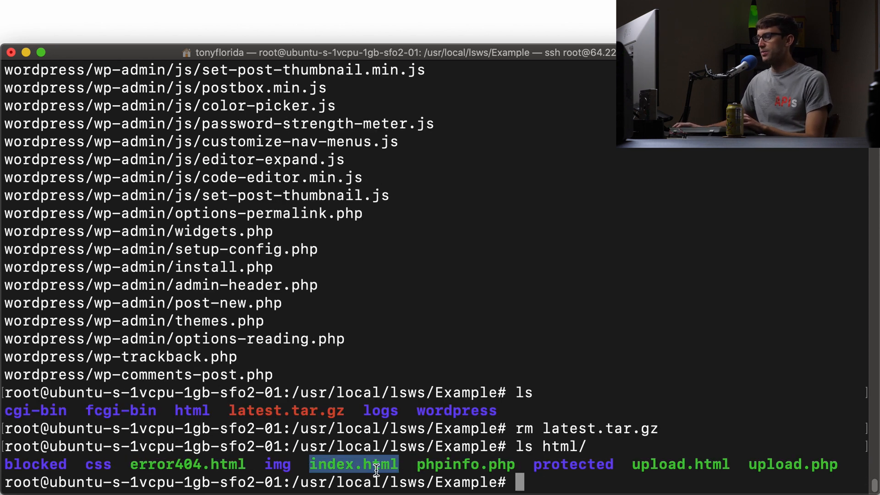
mouse_move(431, 229)
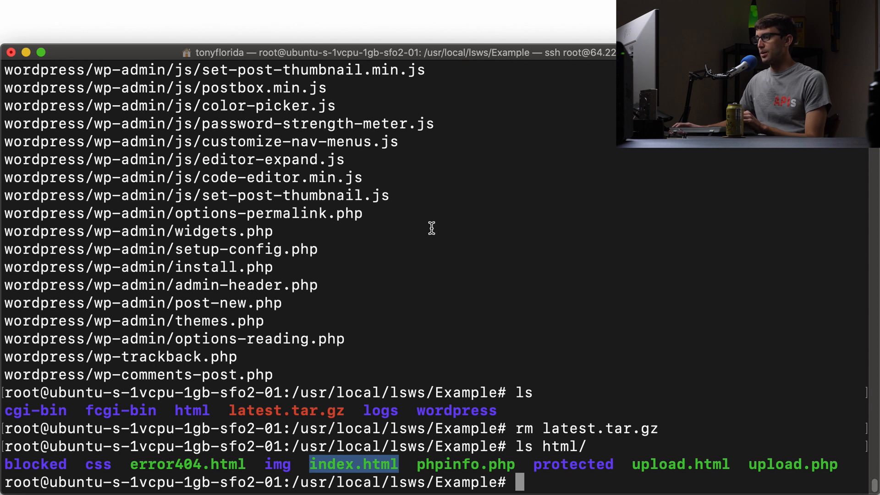
mouse_move(423, 242)
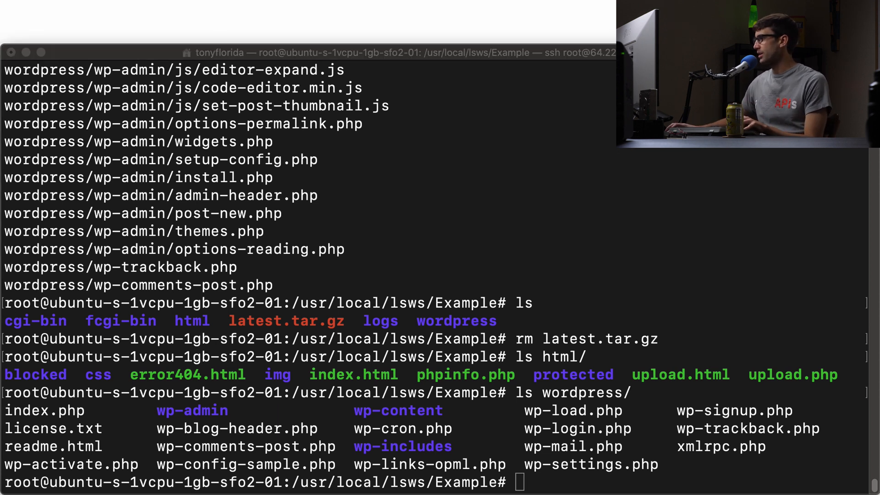
mouse_move(584, 428)
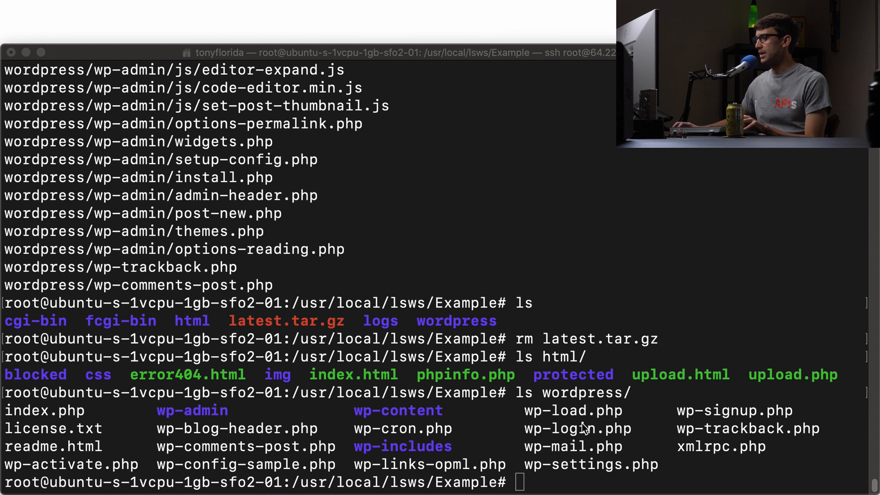
Apply chmod 750 to all wordpress directories and 640 to all wordpress files
text(find wordpress/ -type d -exec chmod 750 {} \;)
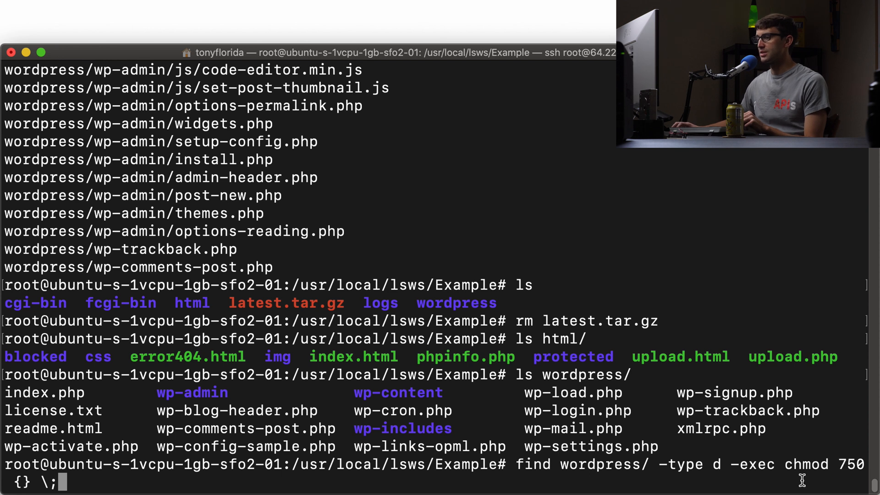
key(Return)
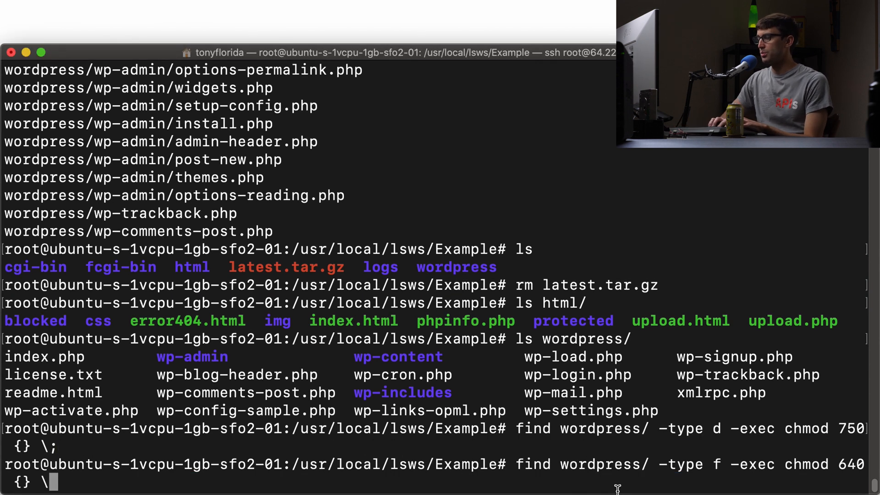
key(Return)
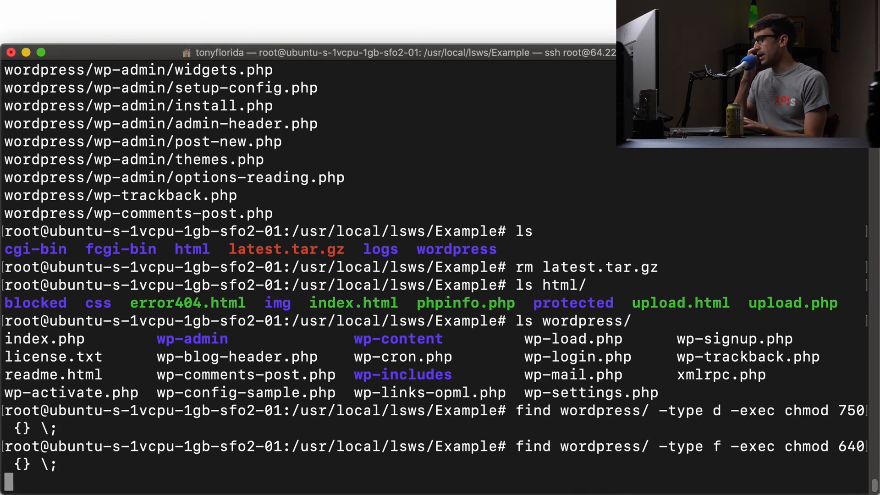
key(Return)
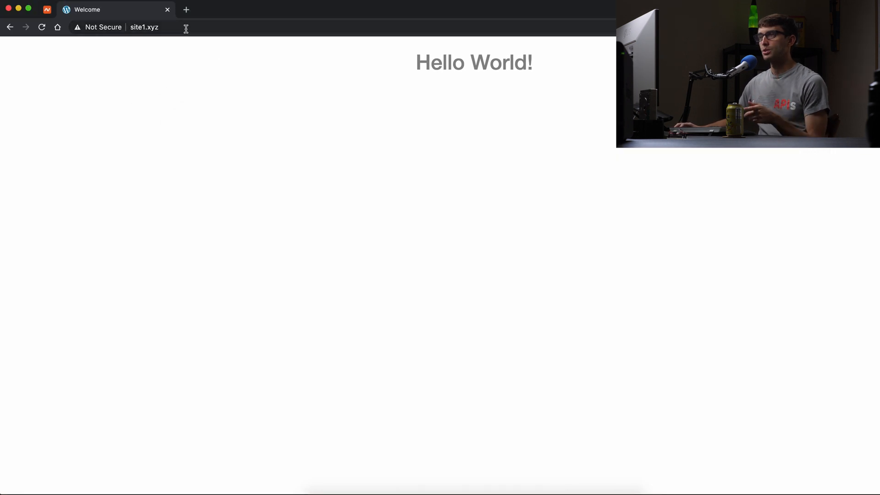
Go to site1.xyz:7080 and proceed past the certificate warning
click(144, 27)
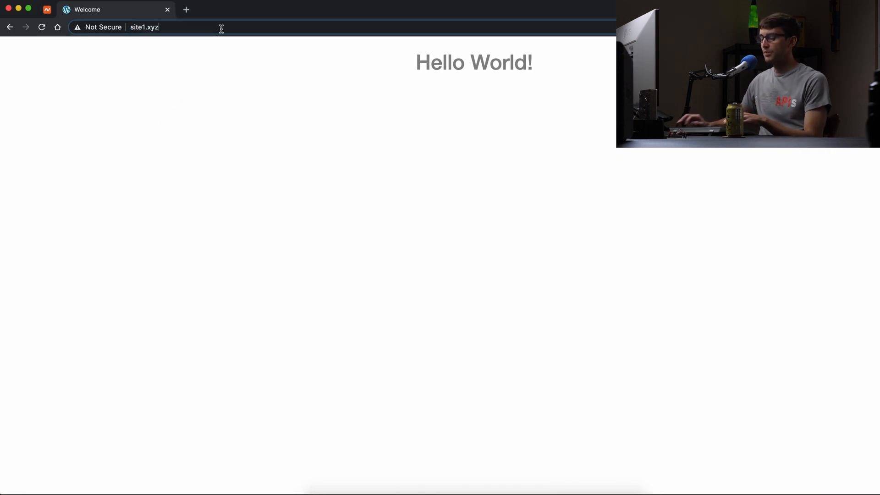
text(:7080)
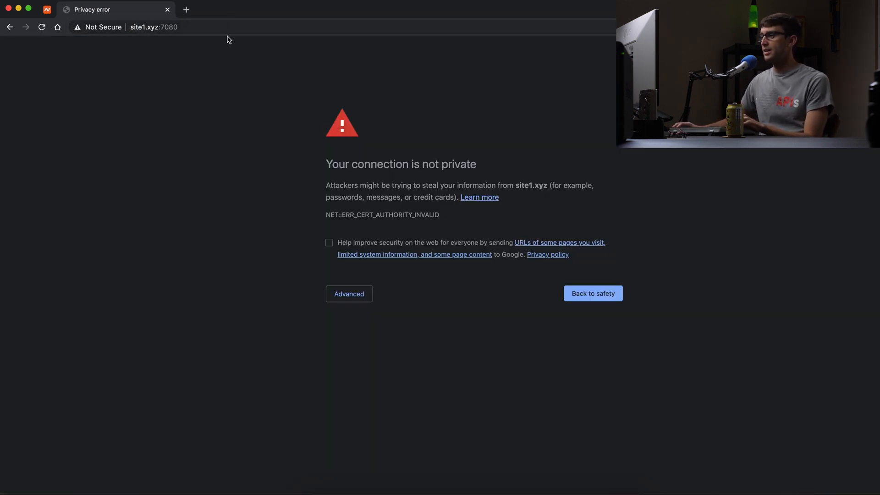
click(349, 294)
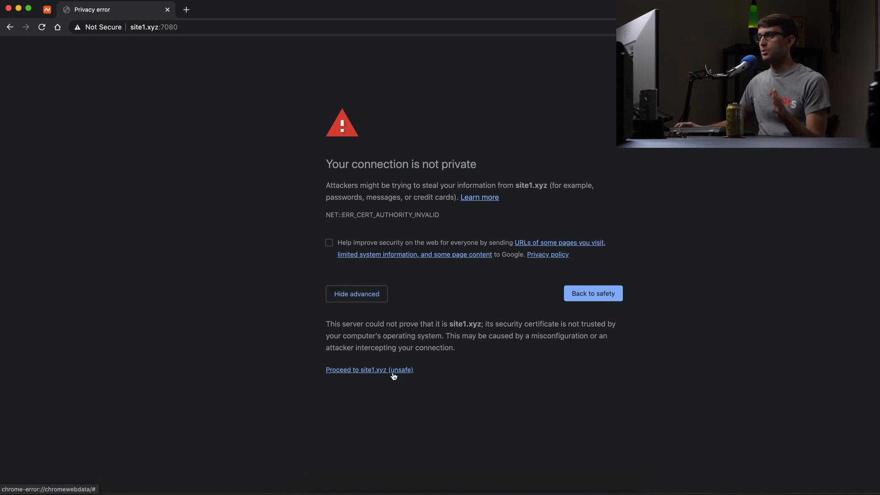
click(369, 369)
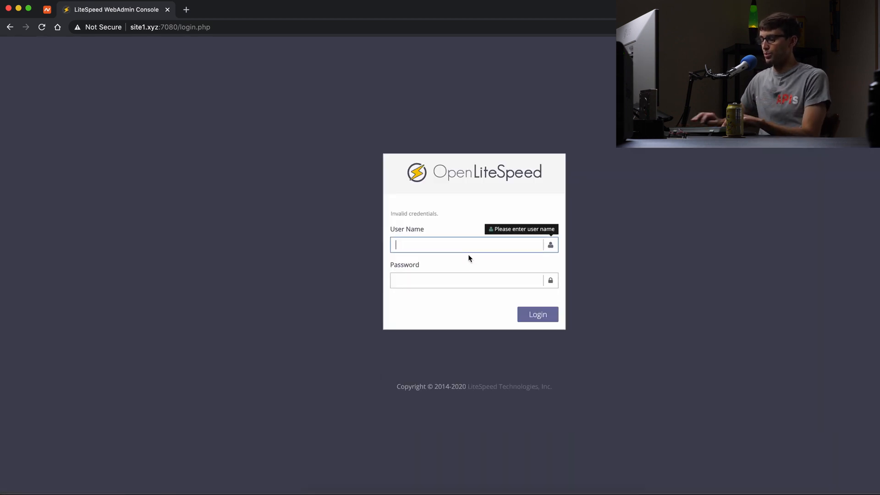
Log in to the WebAdmin console as admin with the password
text(admin)
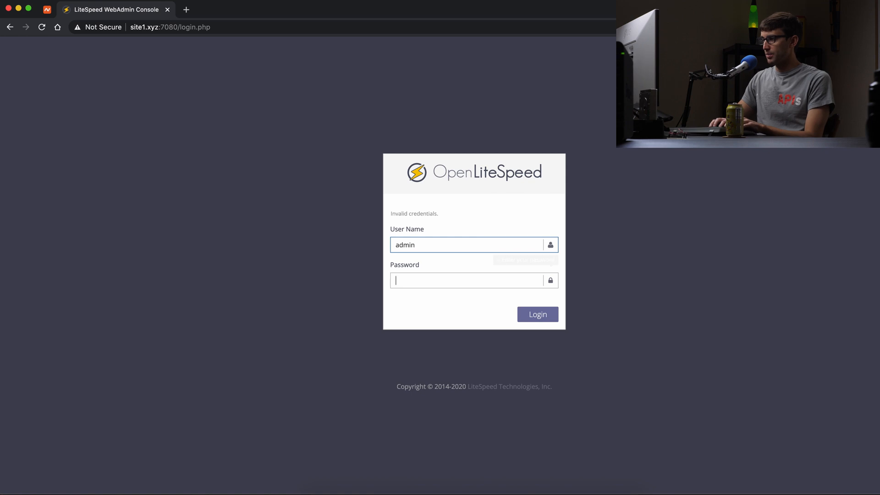
text(password)
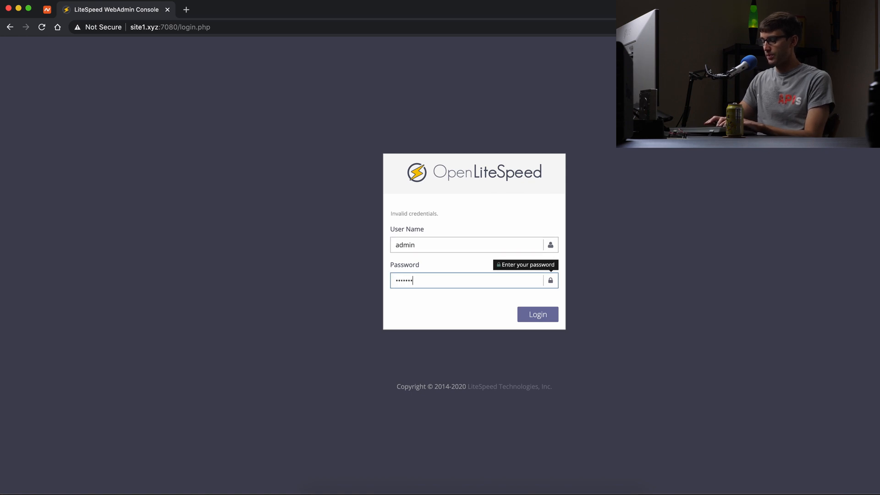
click(537, 314)
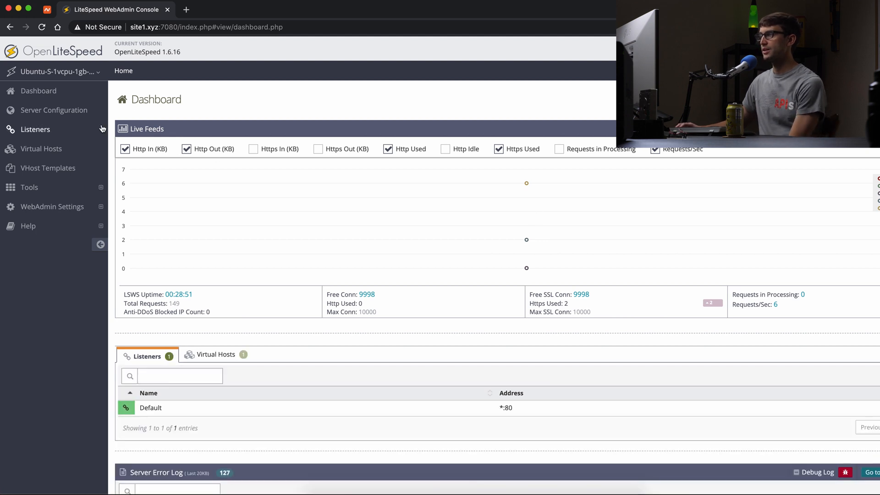
mouse_move(115, 131)
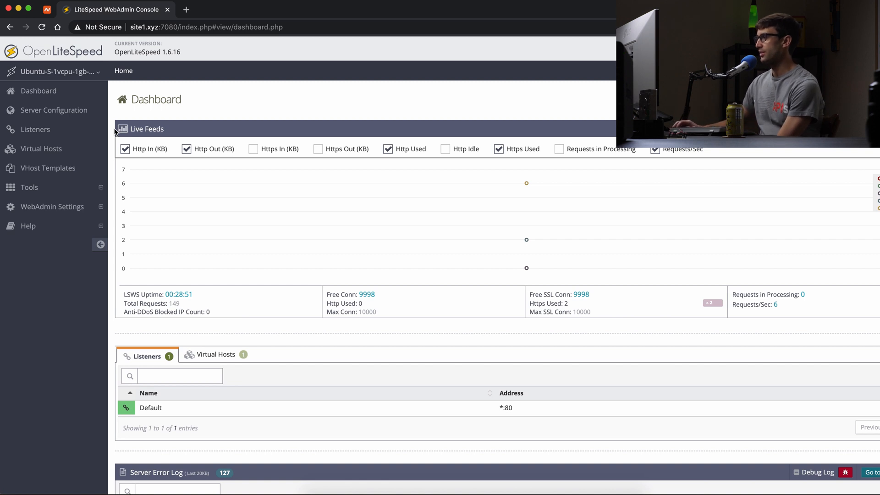
mouse_move(217, 135)
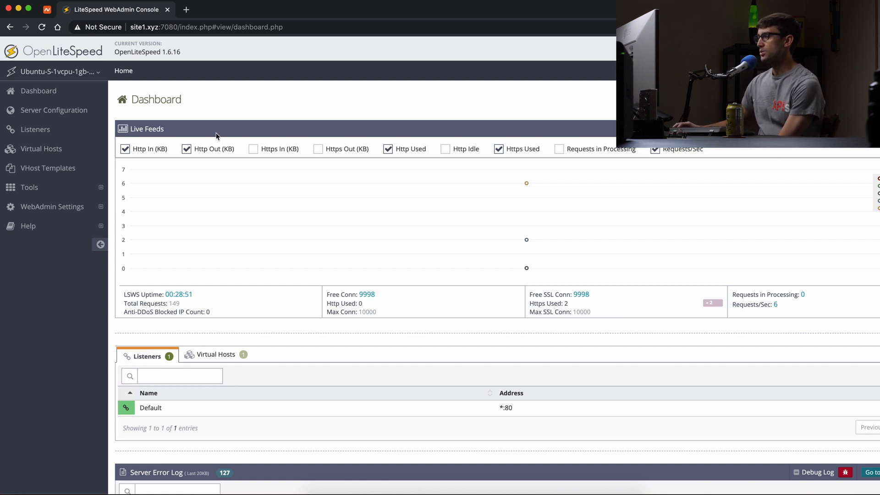
Open the Example virtual host from Virtual Hosts and view its General tab
click(37, 148)
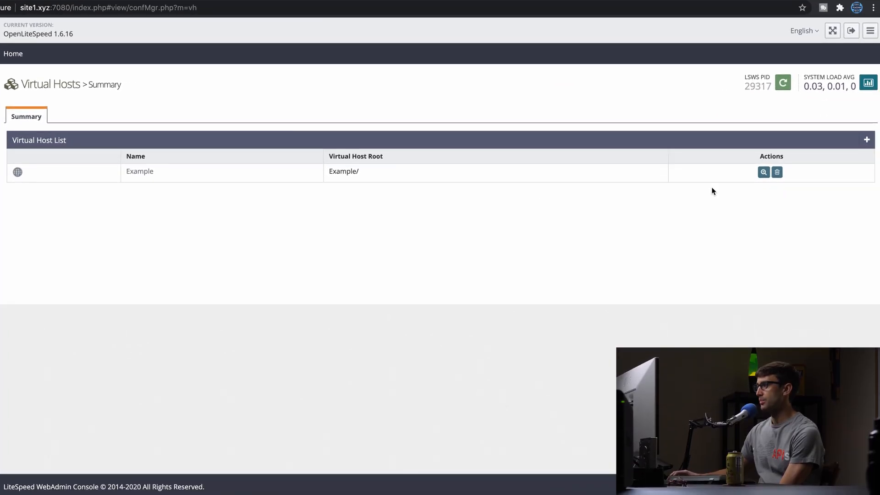
mouse_move(140, 171)
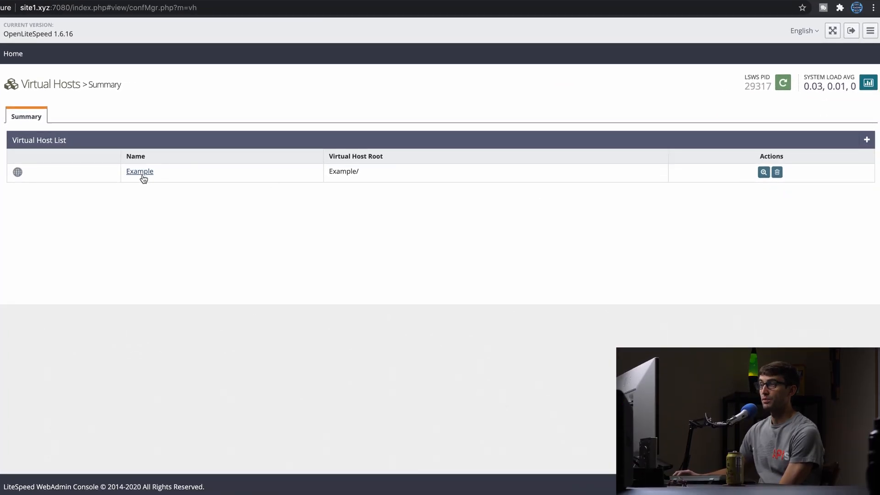
mouse_move(173, 178)
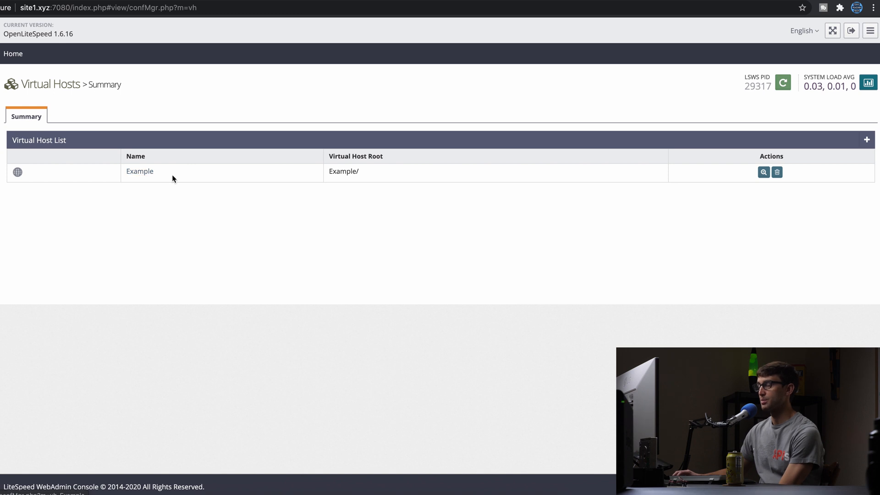
click(762, 172)
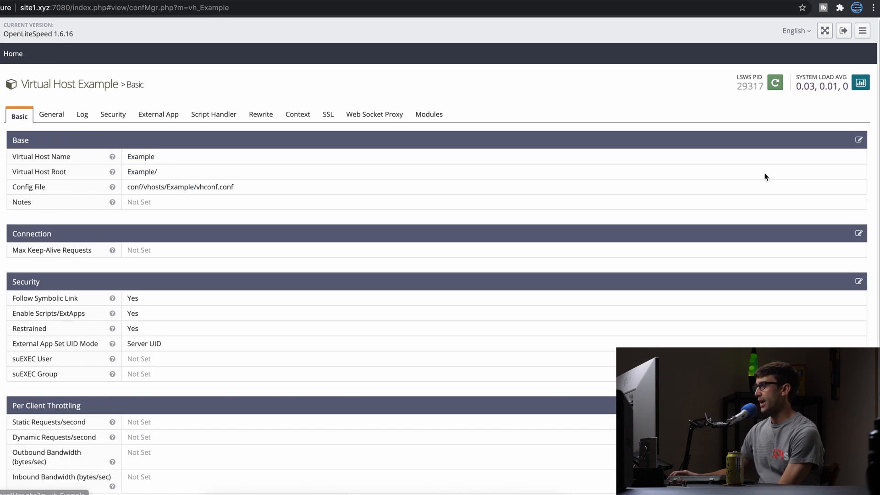
mouse_move(753, 179)
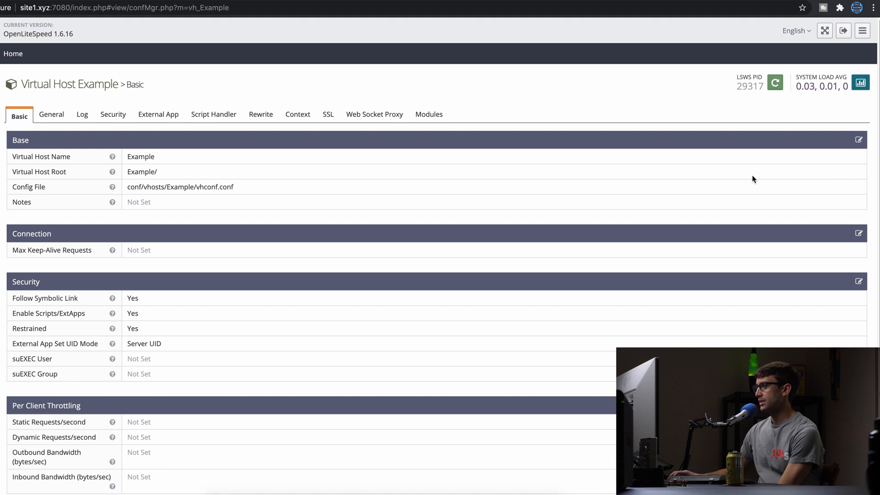
click(51, 114)
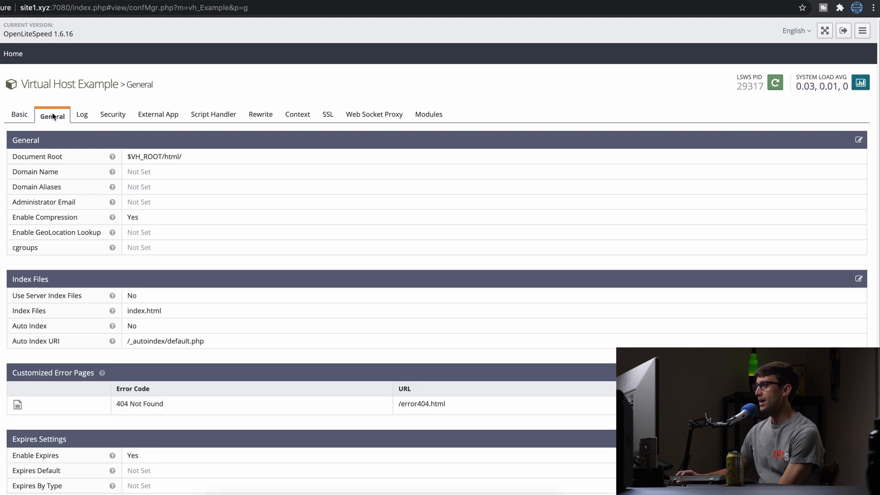
mouse_move(745, 178)
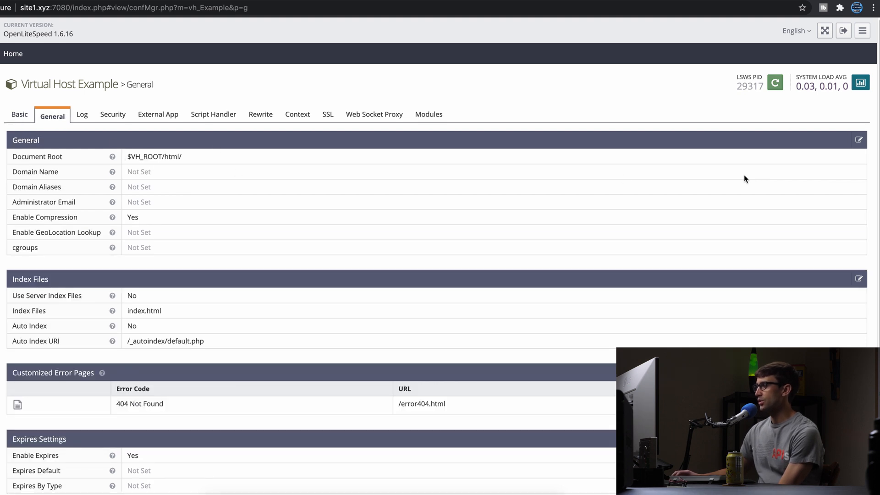
click(857, 140)
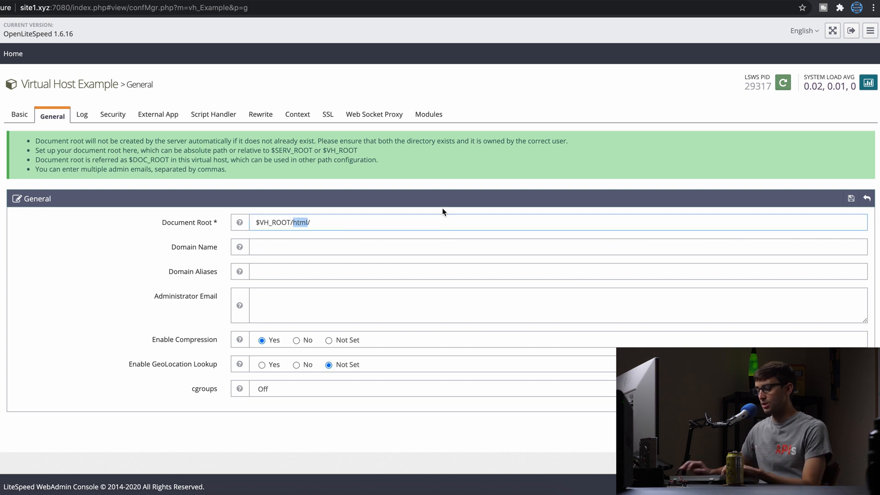
text(wordp)
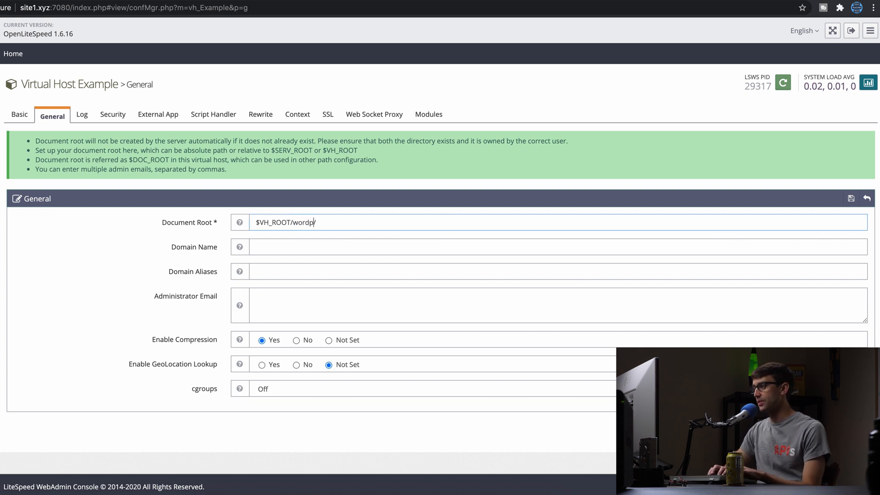
text(ress)
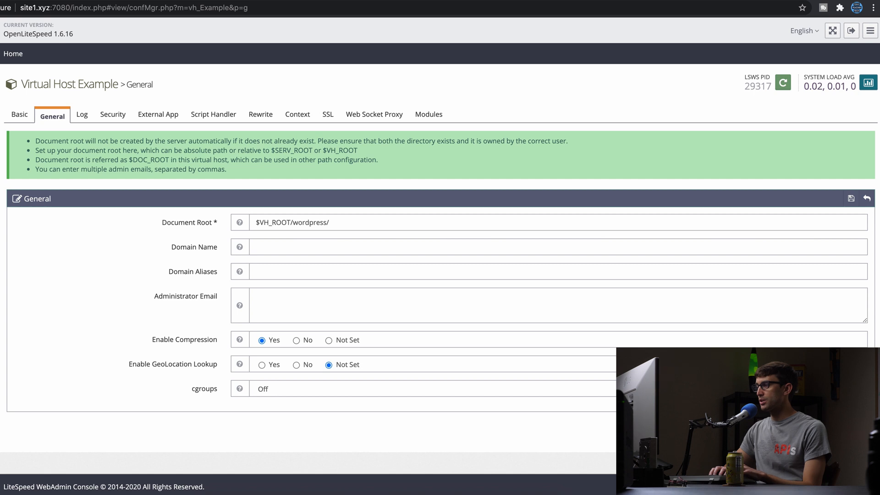
text(site1.)
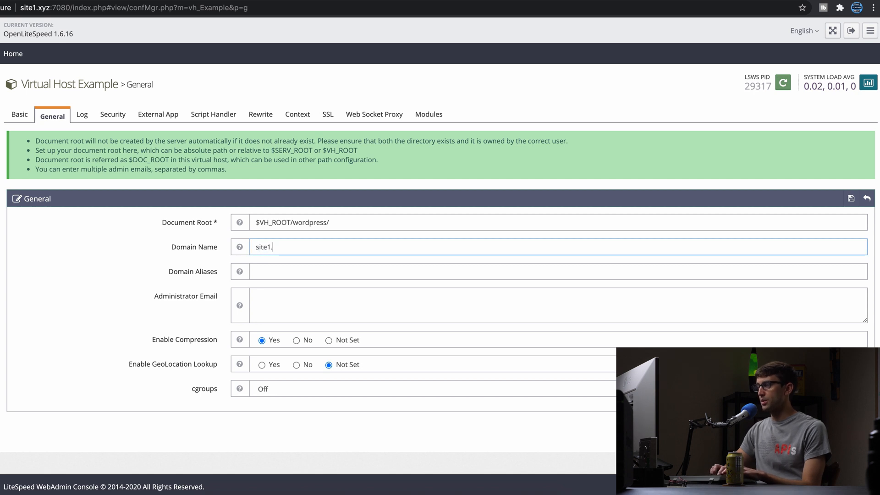
text(xyz)
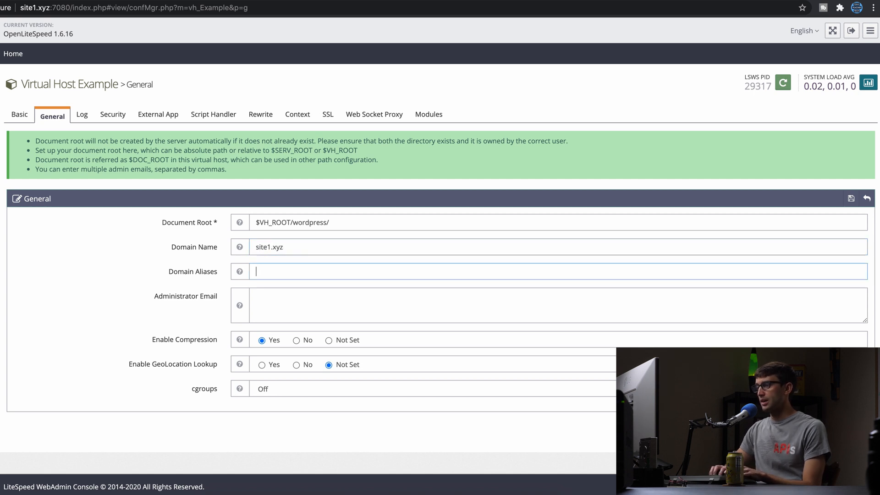
text(www.si)
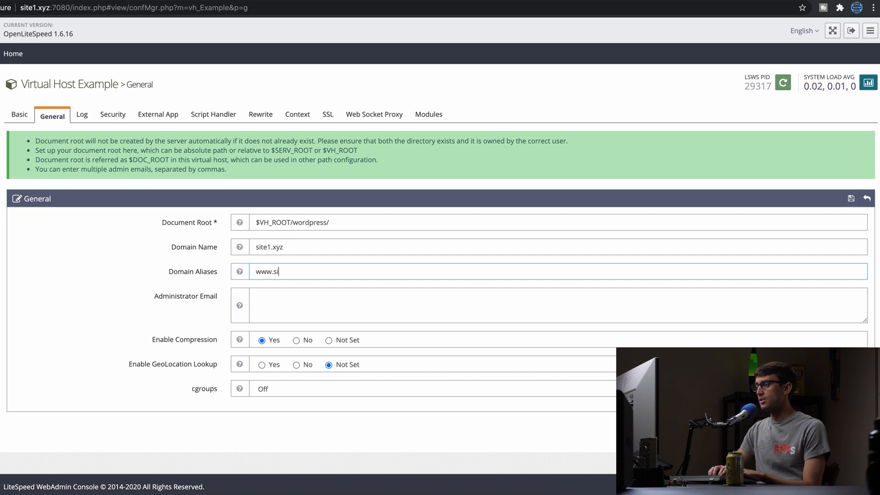
text(te1.xyz)
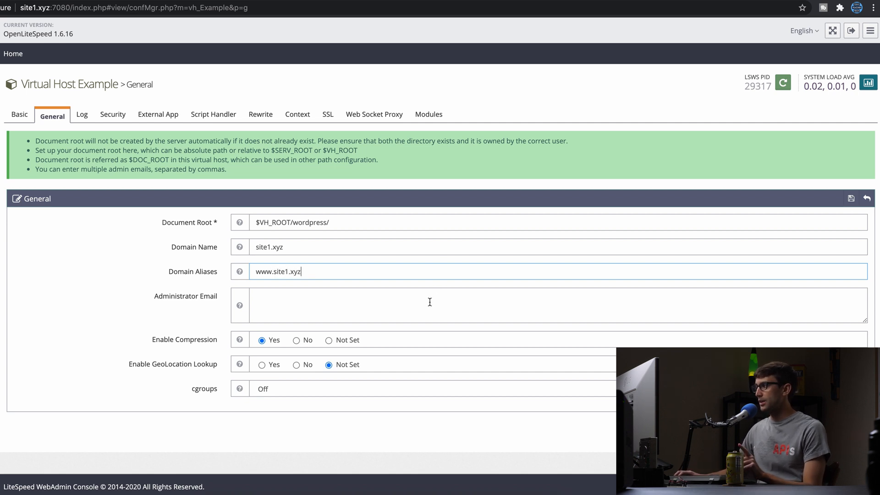
mouse_move(852, 197)
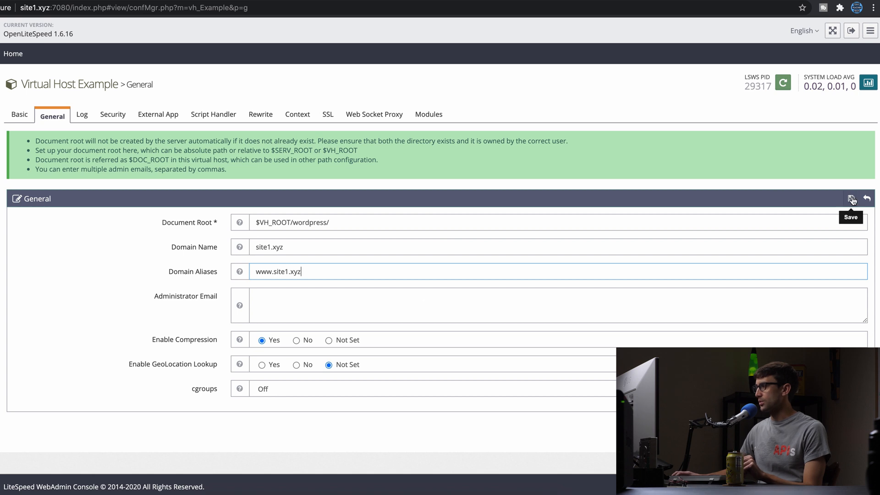
click(852, 199)
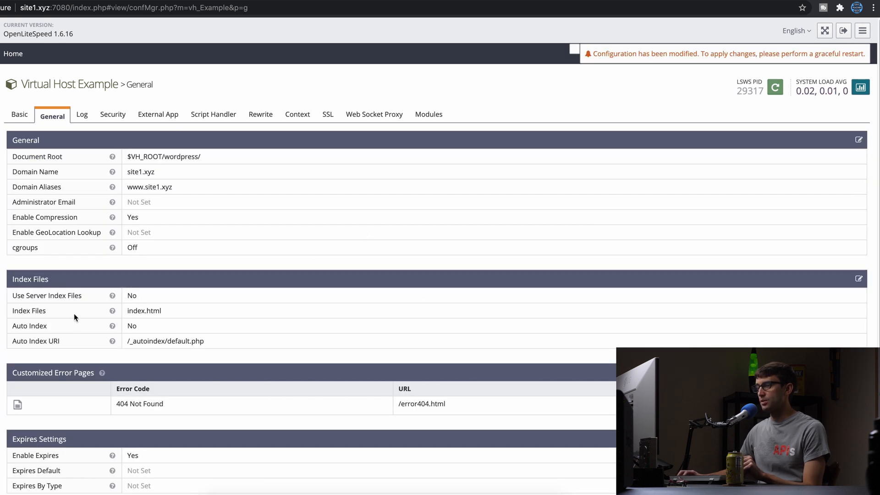
mouse_move(858, 279)
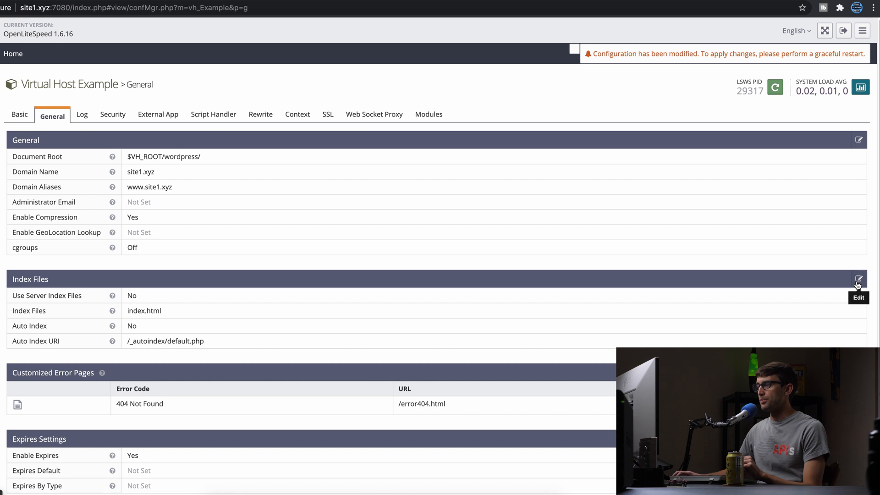
Replace index.html with index.php in Index Files and save
click(857, 279)
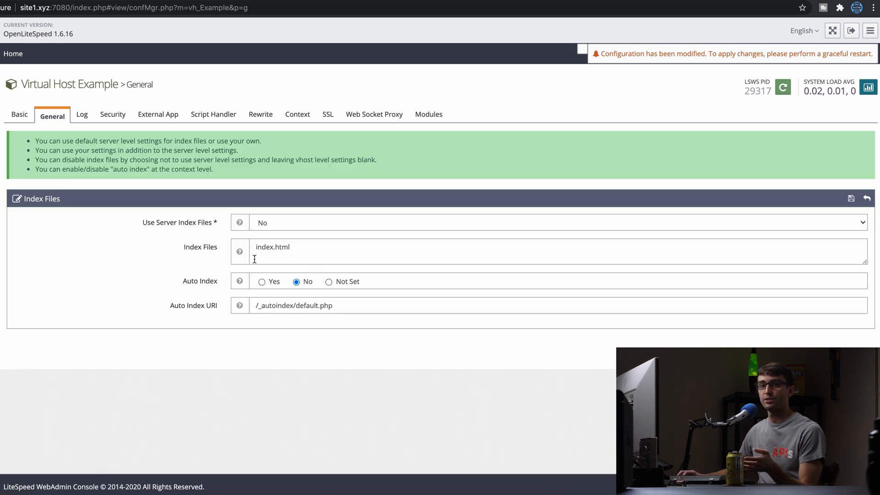
double_click(280, 247)
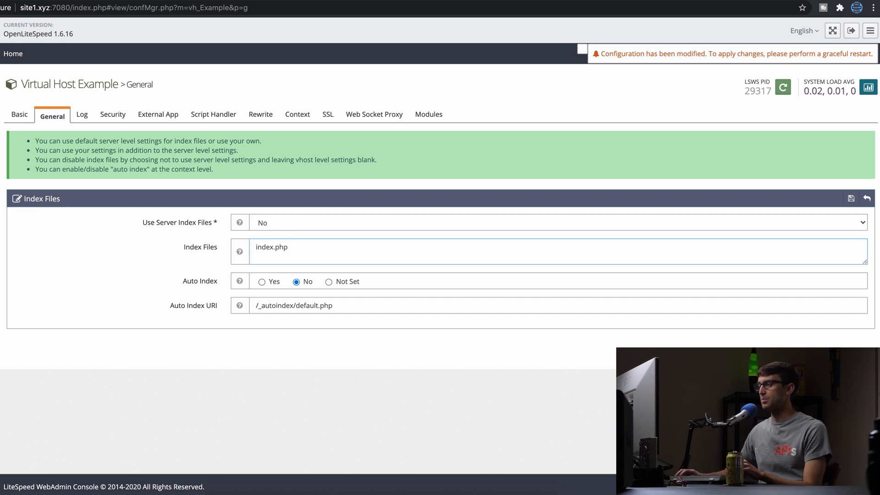
text(, in)
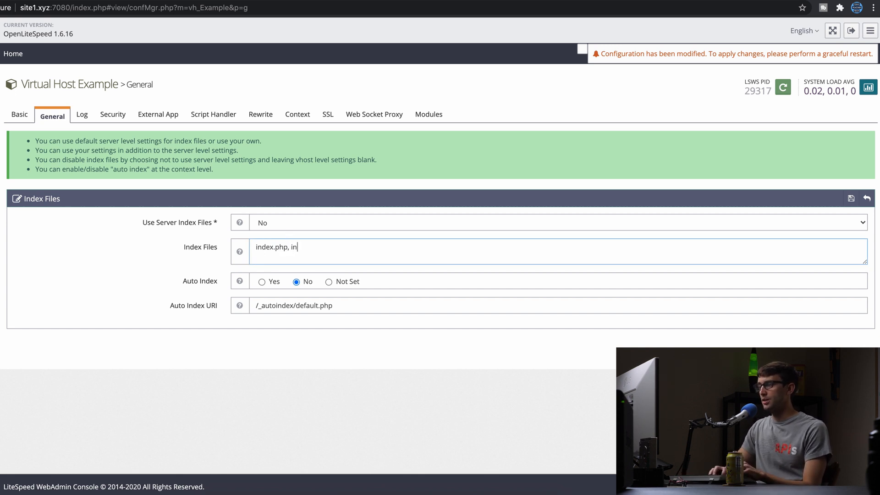
text(dex.ht)
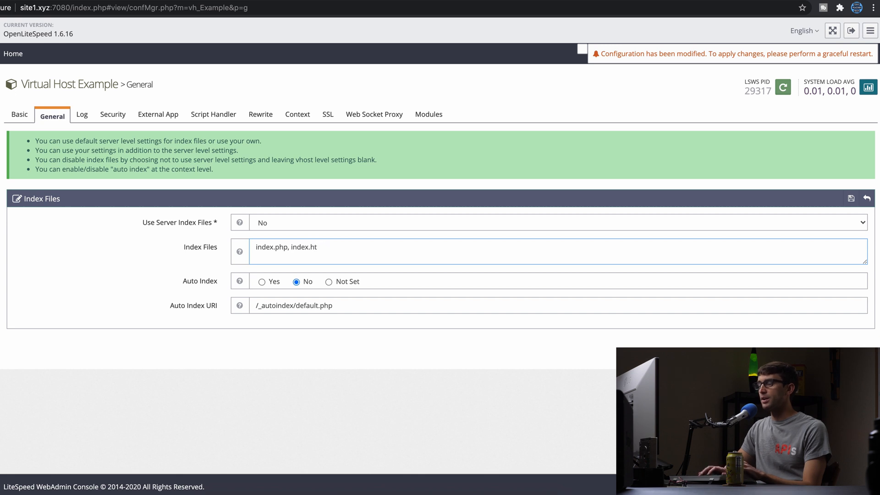
key(Backspace)
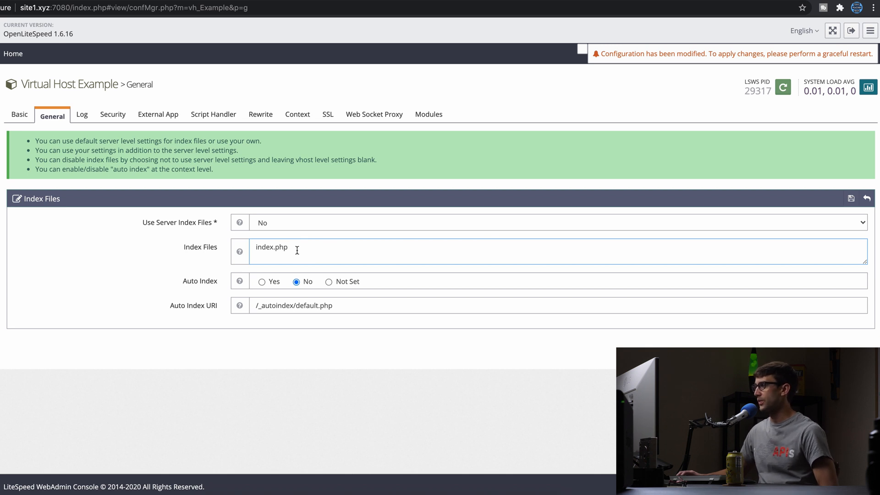
mouse_move(262, 281)
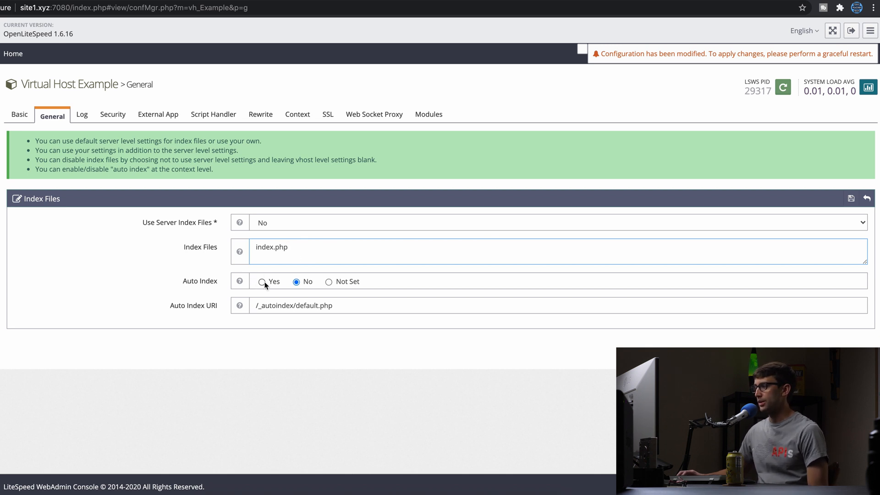
click(852, 198)
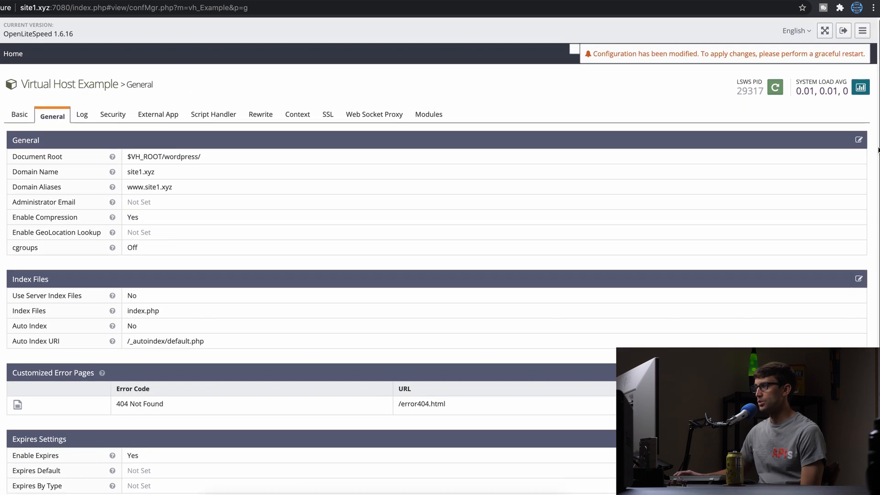
On the Rewrite tab, set Enable Rewrite and Auto Load from .htaccess to Yes, then save
click(262, 114)
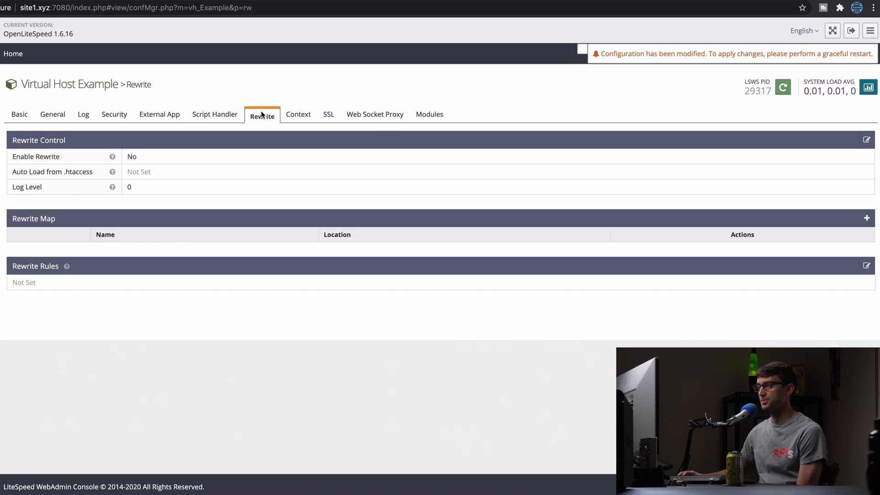
click(865, 140)
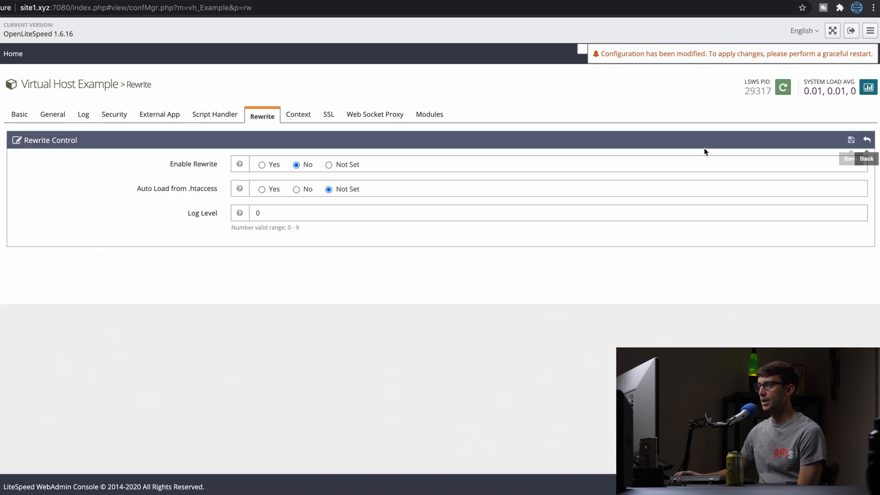
click(261, 164)
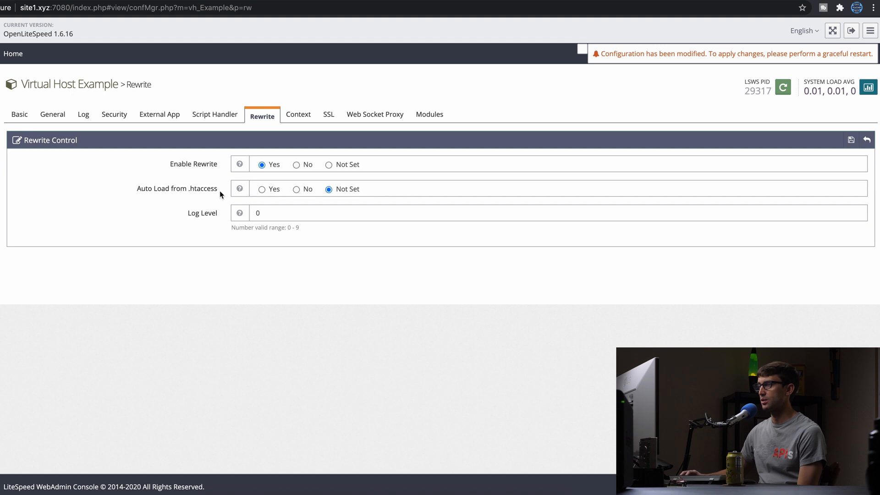
click(262, 188)
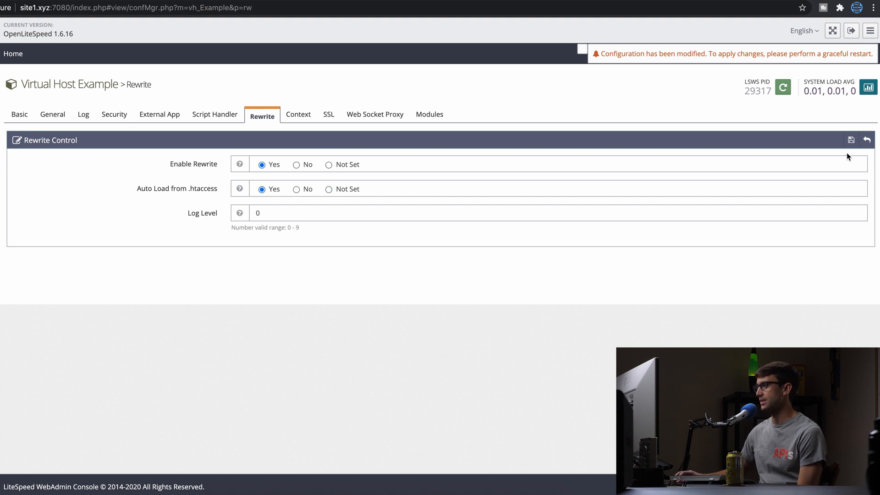
mouse_move(851, 139)
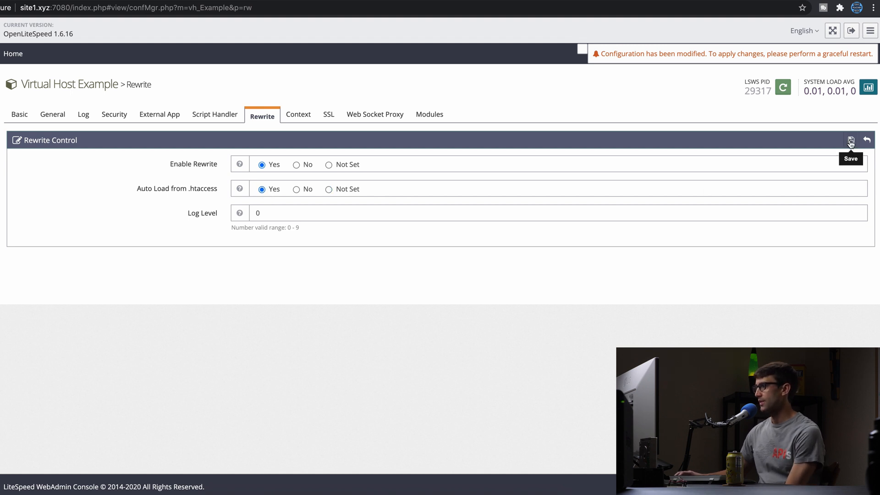
click(850, 141)
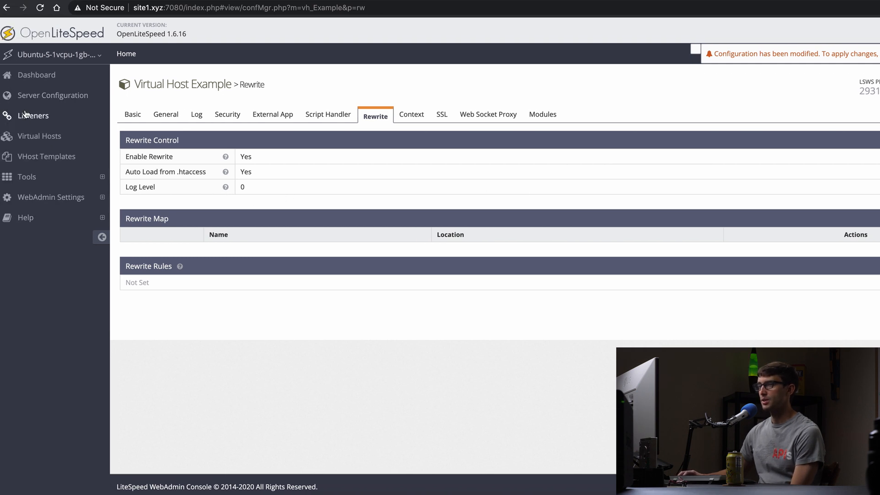
Map the Example virtual host to site1.xyz on the Default listener, then gracefully restart LiteSpeed
click(33, 116)
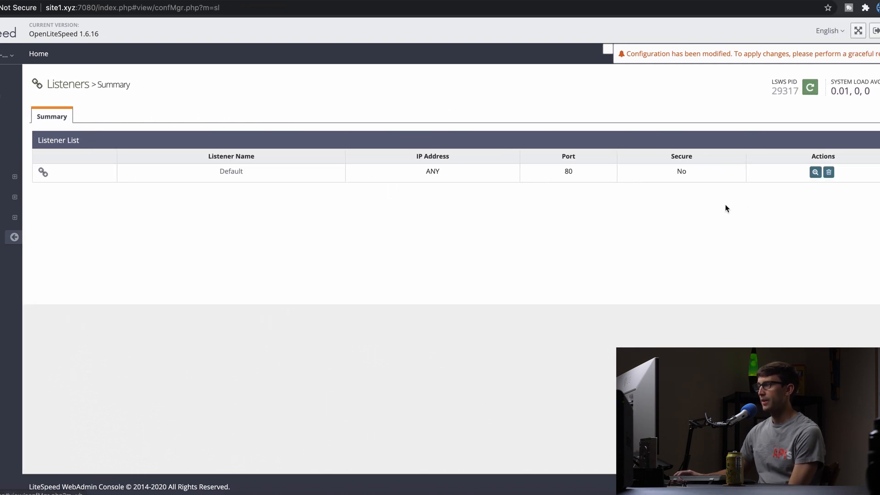
mouse_move(789, 172)
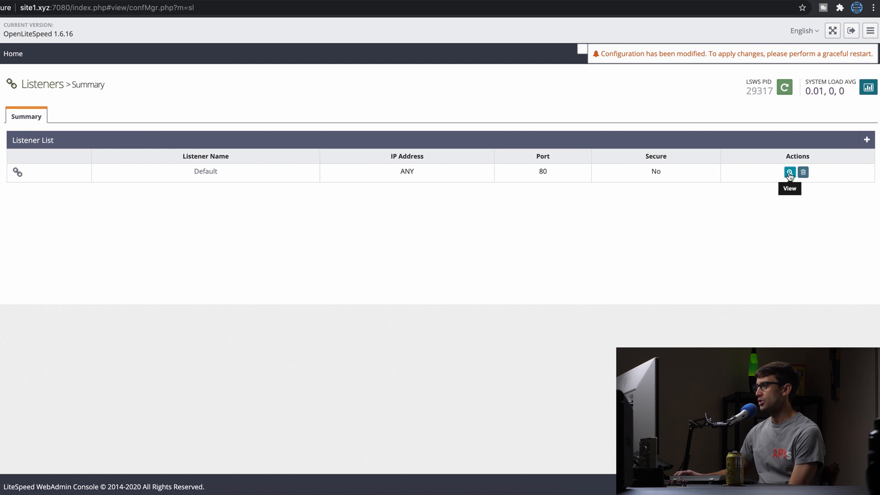
click(788, 172)
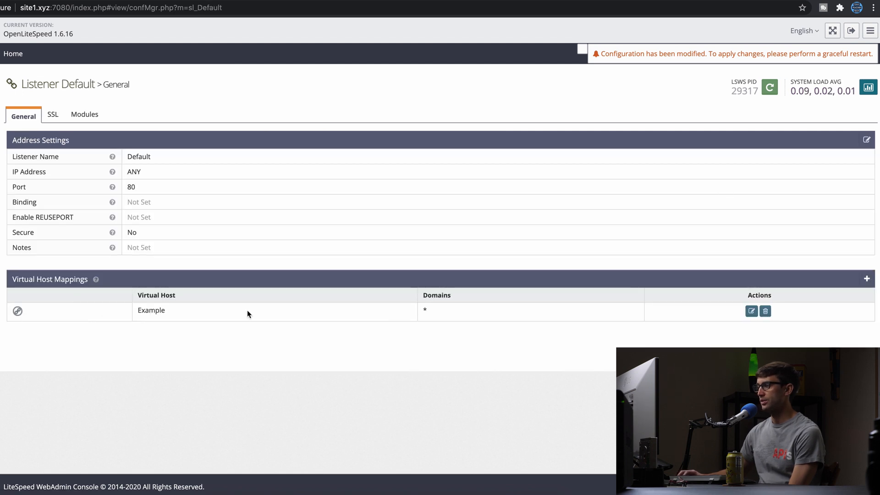
mouse_move(426, 310)
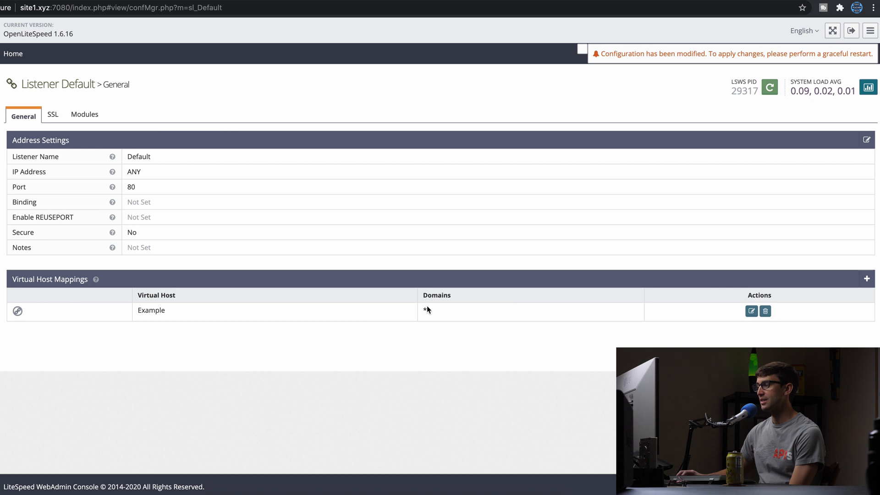
mouse_move(750, 311)
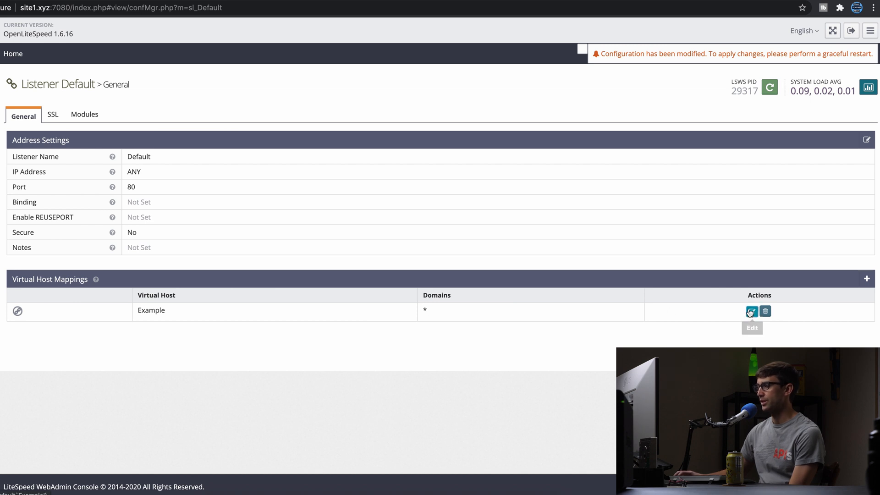
click(751, 311)
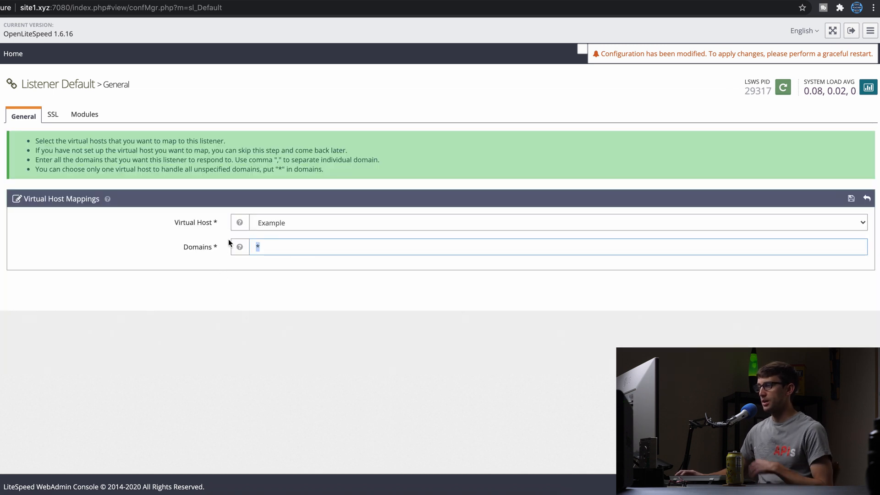
text(site)
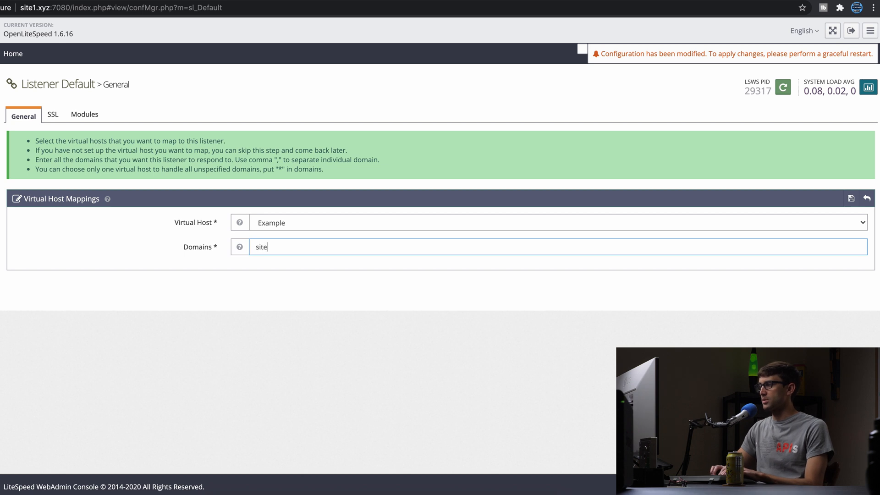
text(1.x)
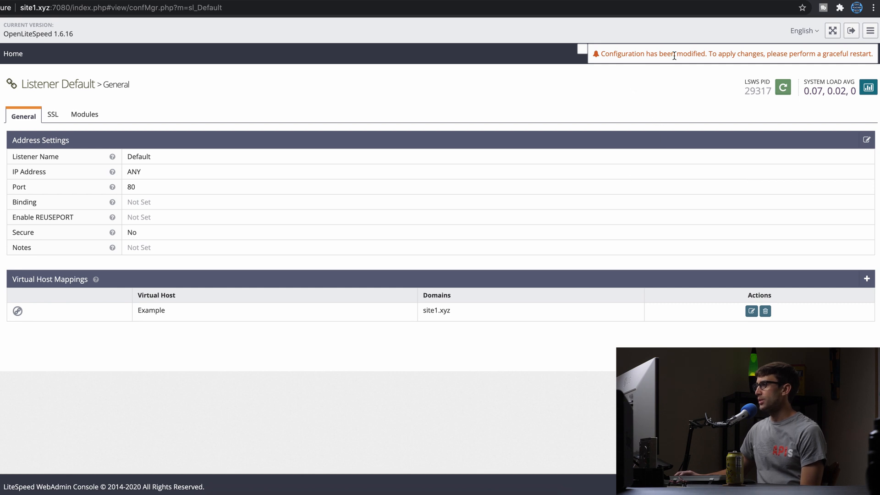
mouse_move(660, 55)
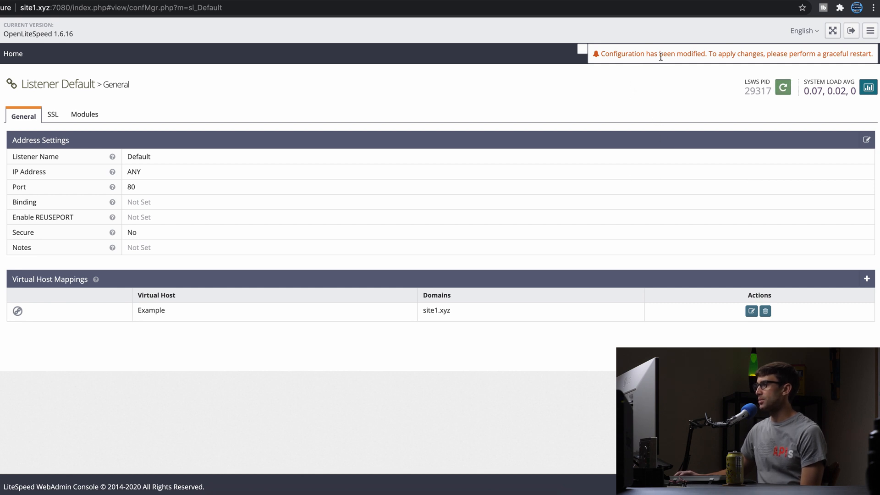
mouse_move(770, 68)
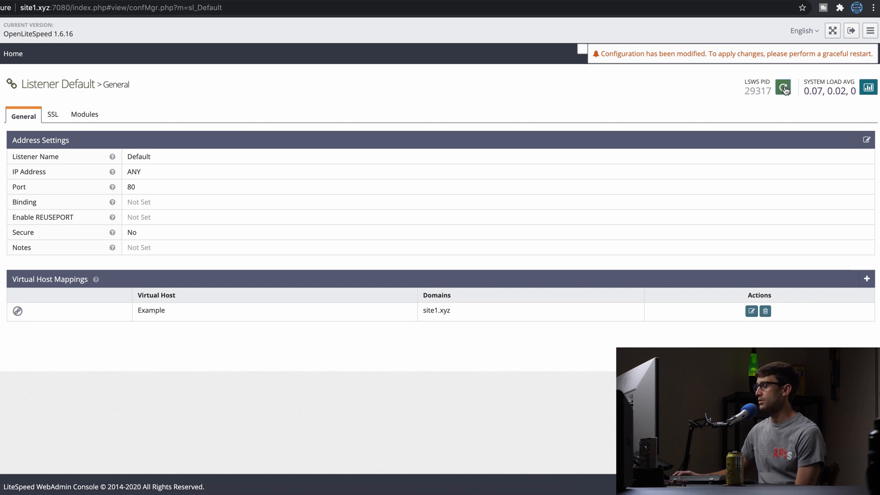
click(782, 87)
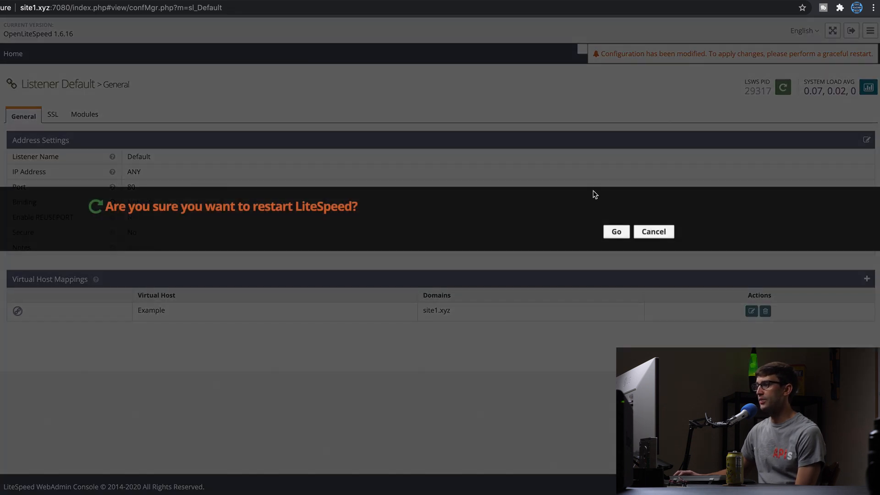
click(615, 231)
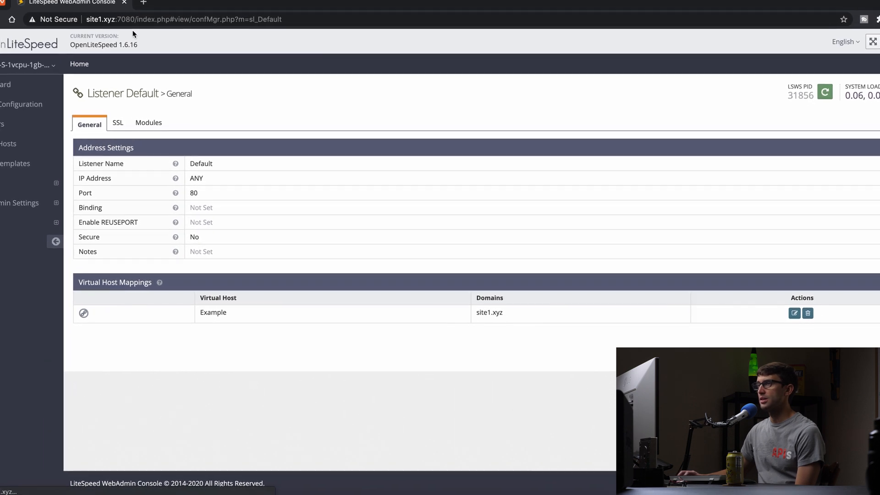
Load site1.xyz in a new tab and continue WordPress setup in English (United States)
click(143, 5)
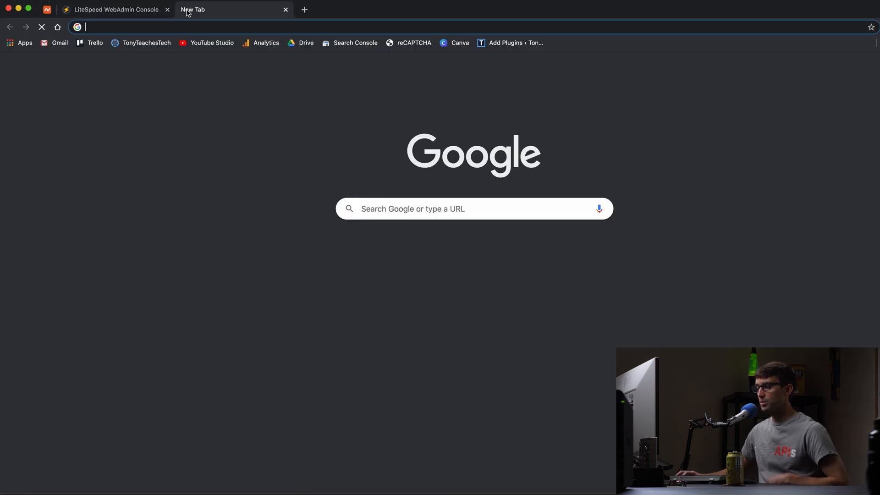
text(site1.xyz/wp-admin/setup-config.php)
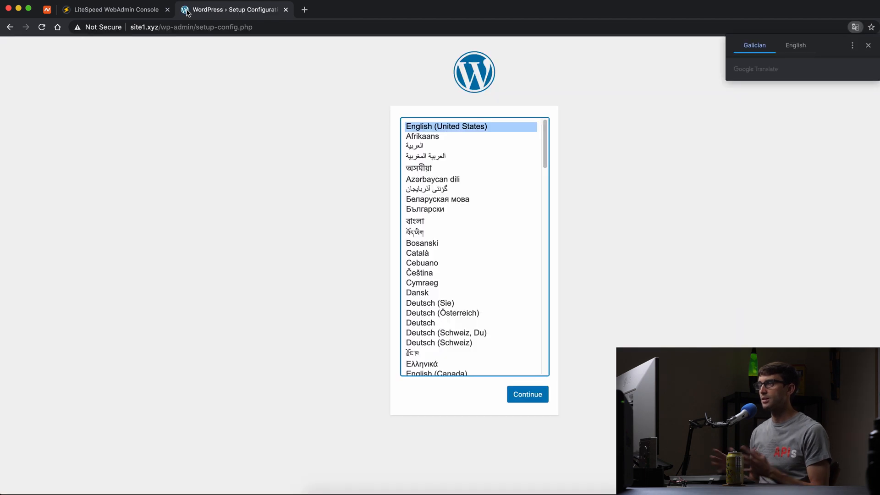
mouse_move(594, 275)
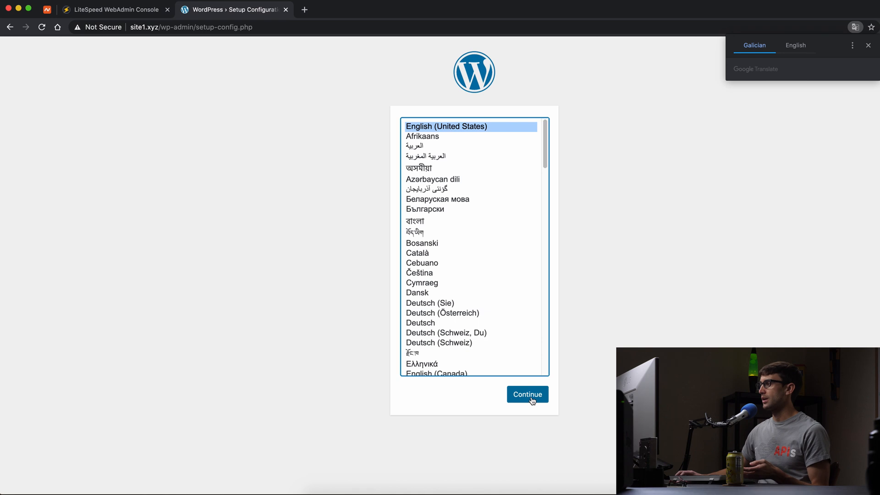
click(526, 394)
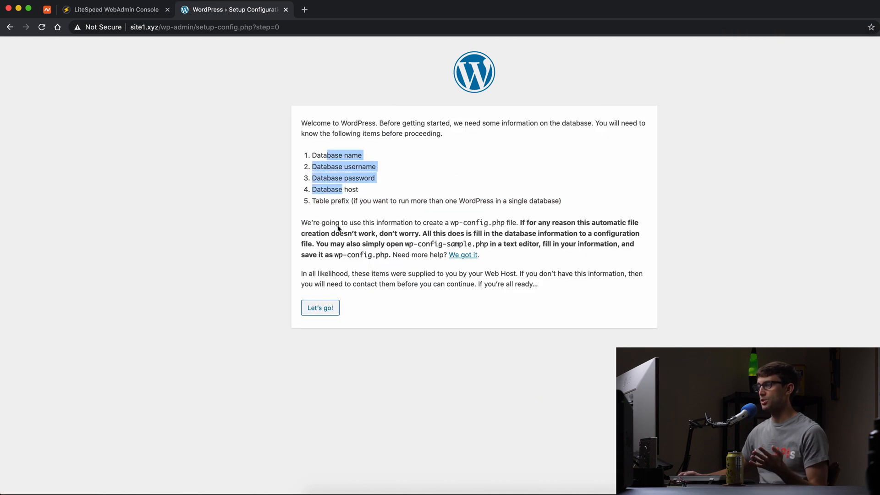
click(320, 307)
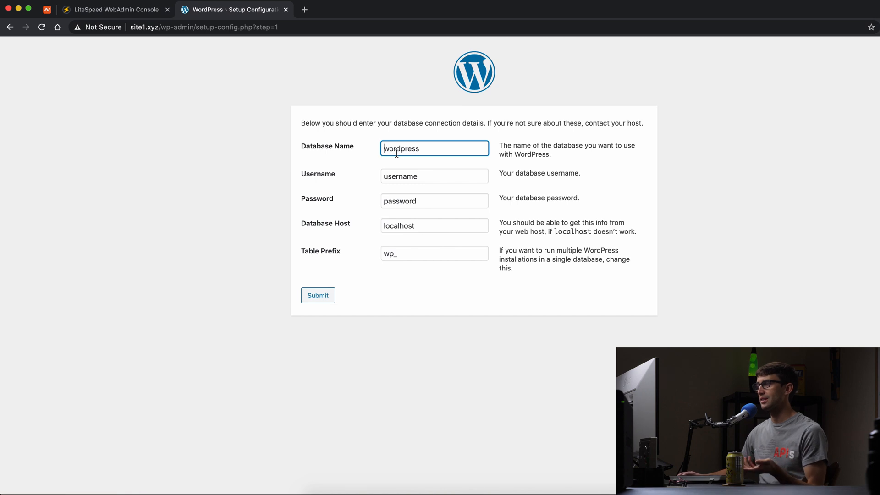
click(434, 175)
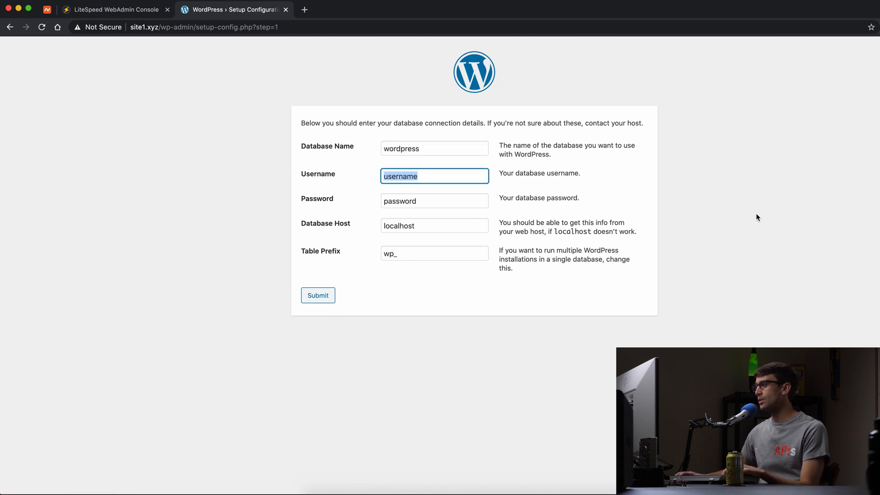
text(w)
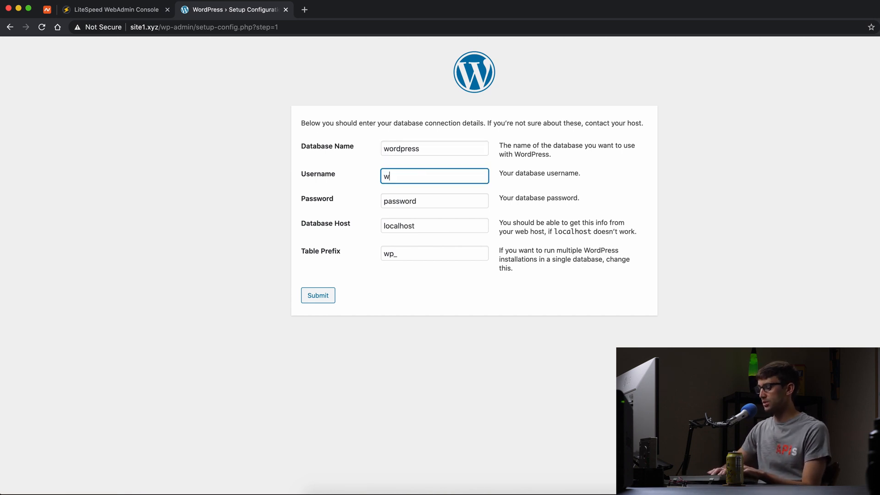
text(ordpress_user)
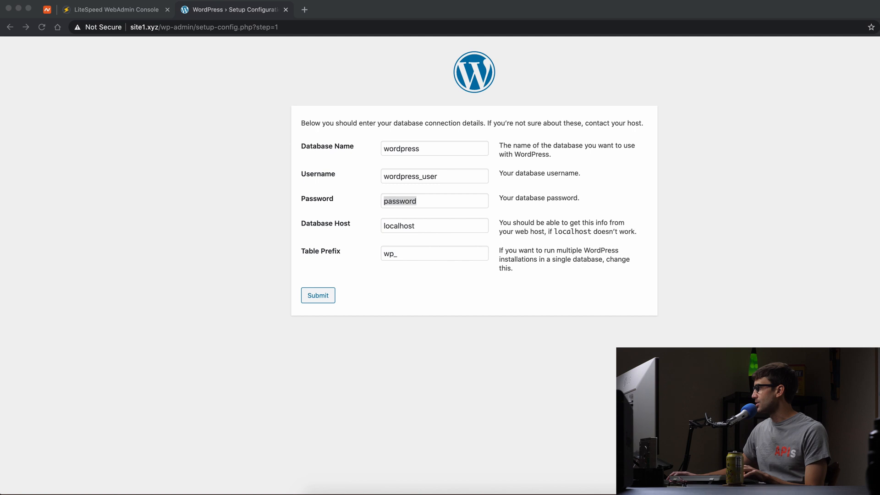
click(434, 201)
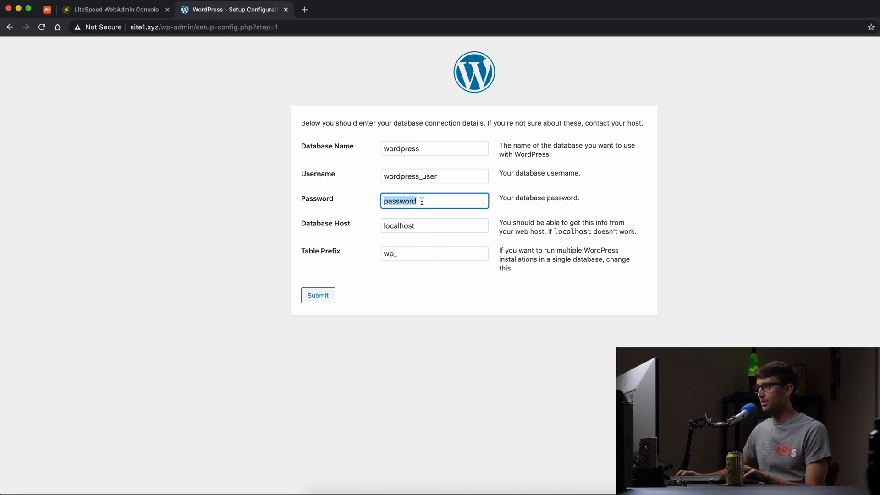
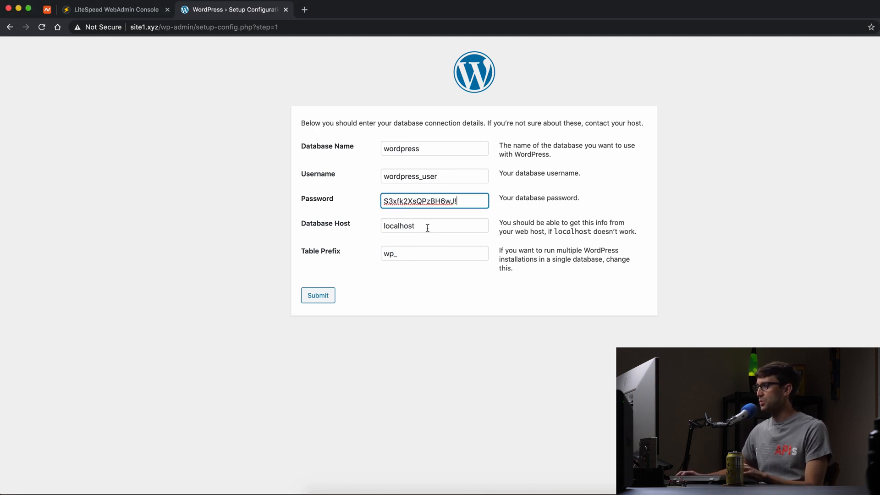
mouse_move(335, 264)
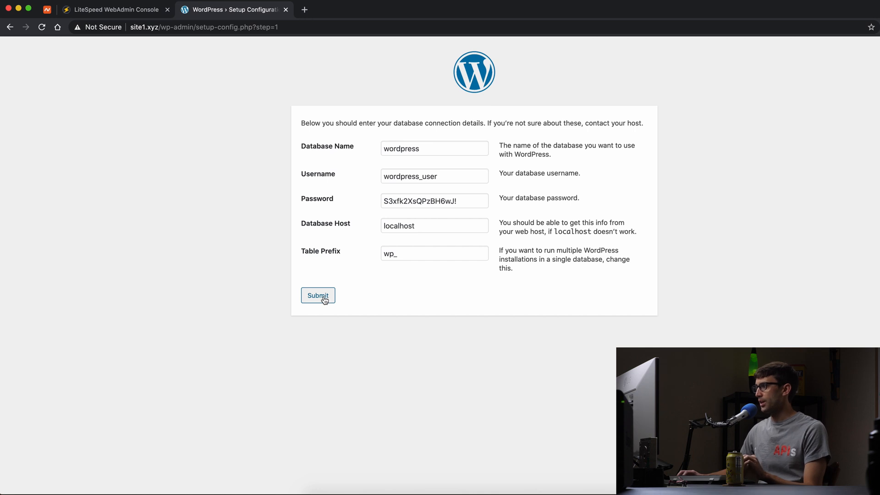
click(317, 296)
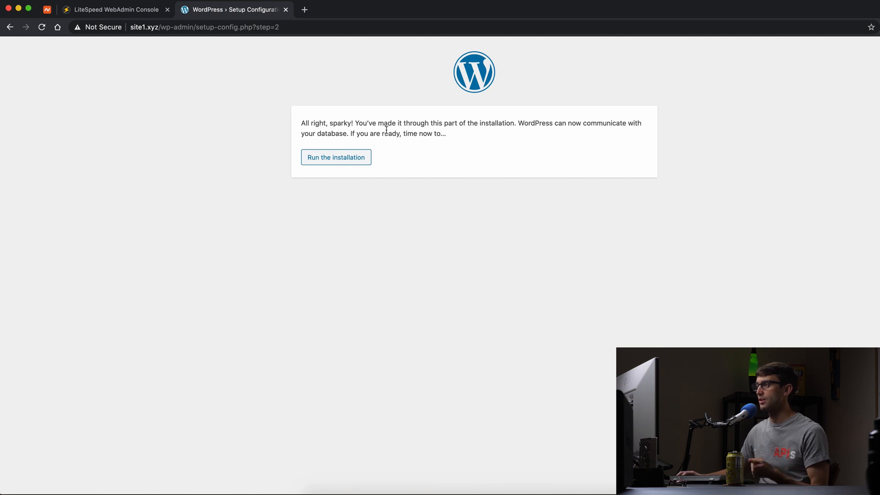
mouse_move(596, 157)
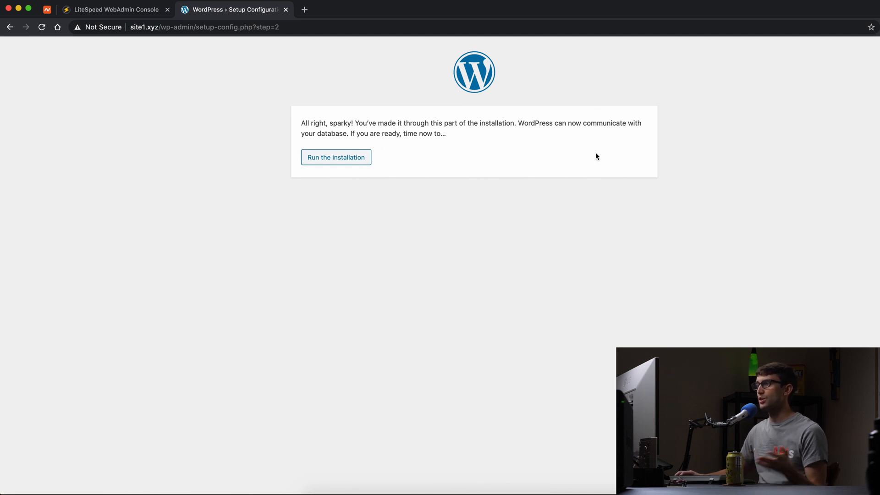
mouse_move(335, 157)
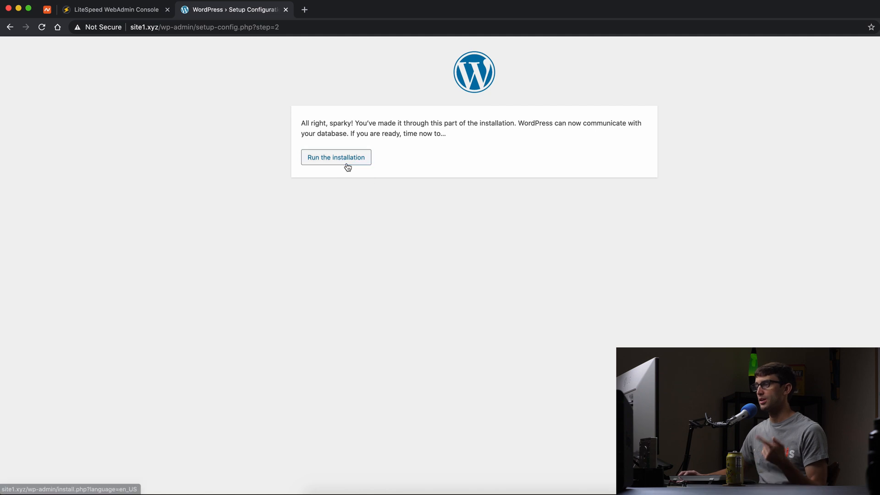
click(335, 157)
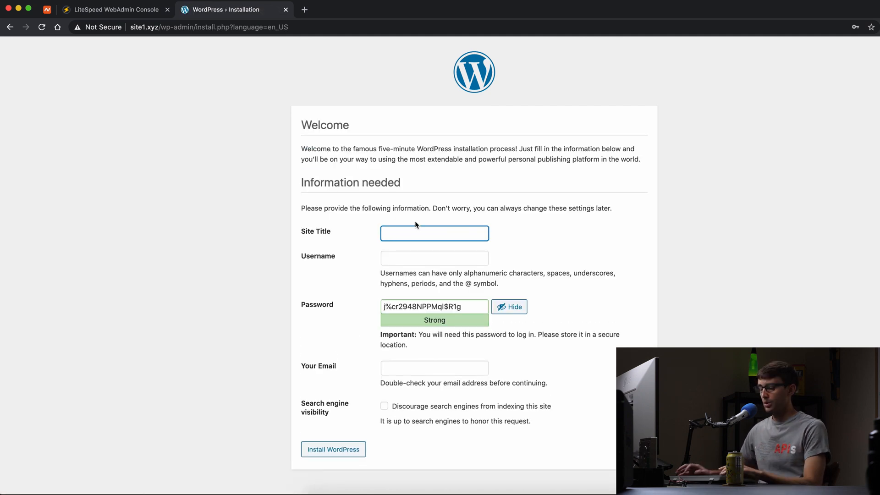
text(Sit)
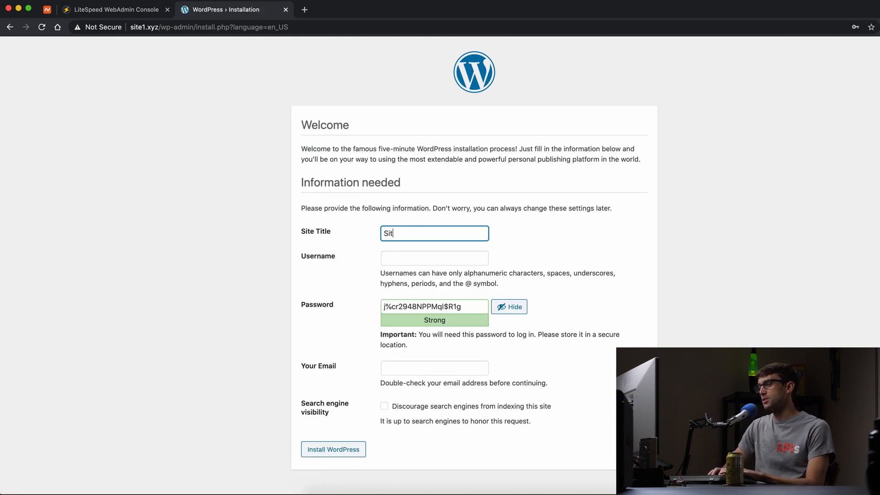
click(434, 258)
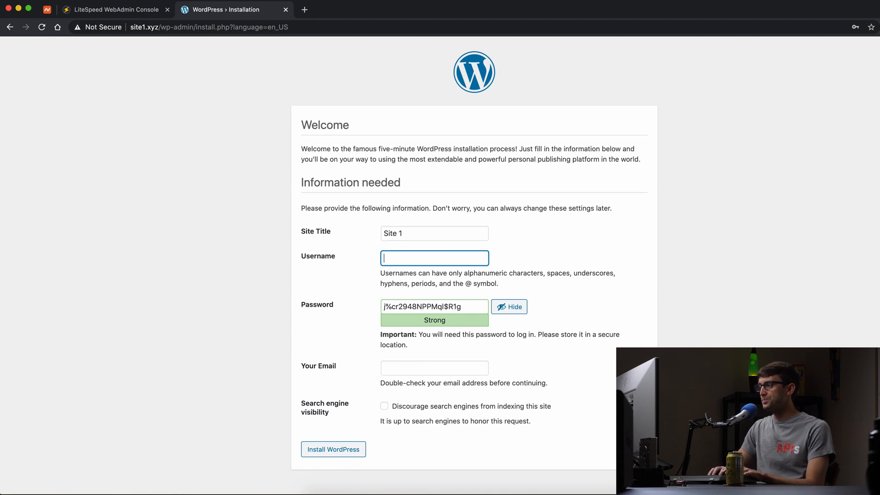
text(tony)
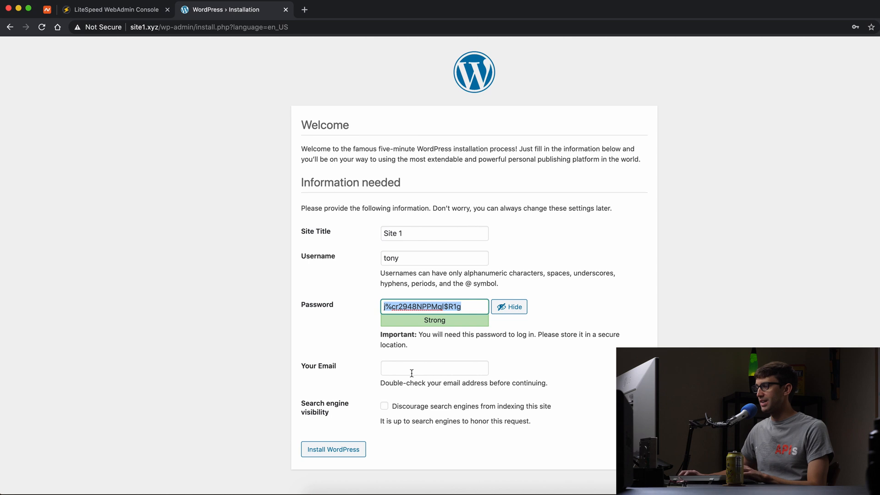
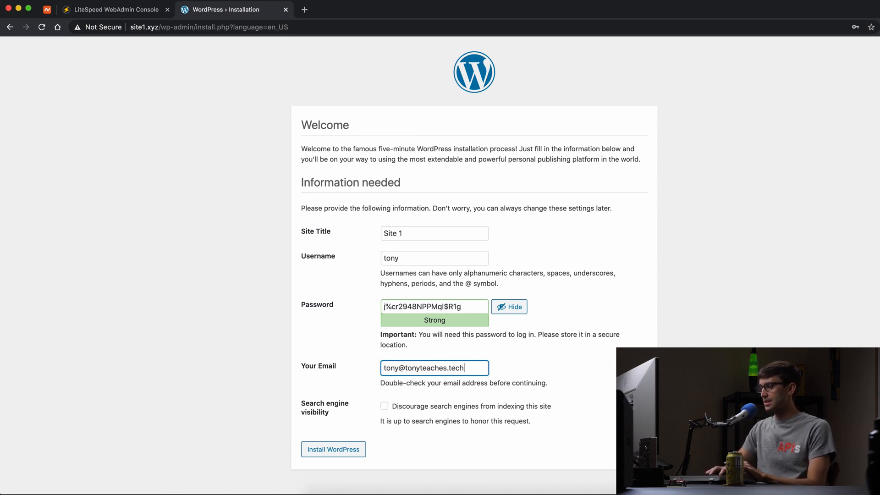
mouse_move(353, 453)
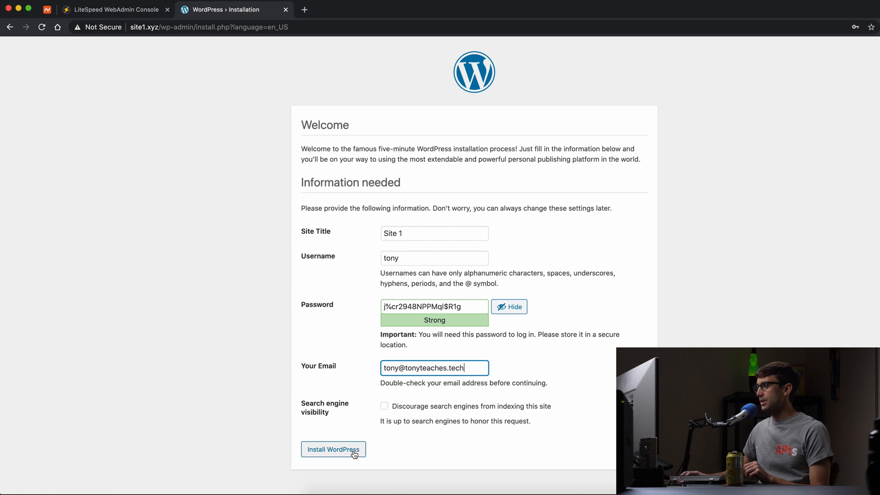
click(333, 449)
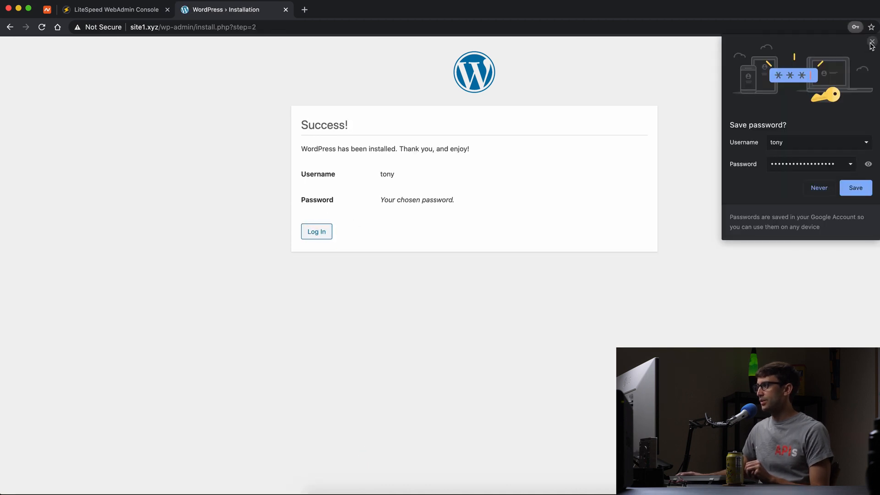
Decline saving the password in the browser and retry login after the cookie error
click(316, 231)
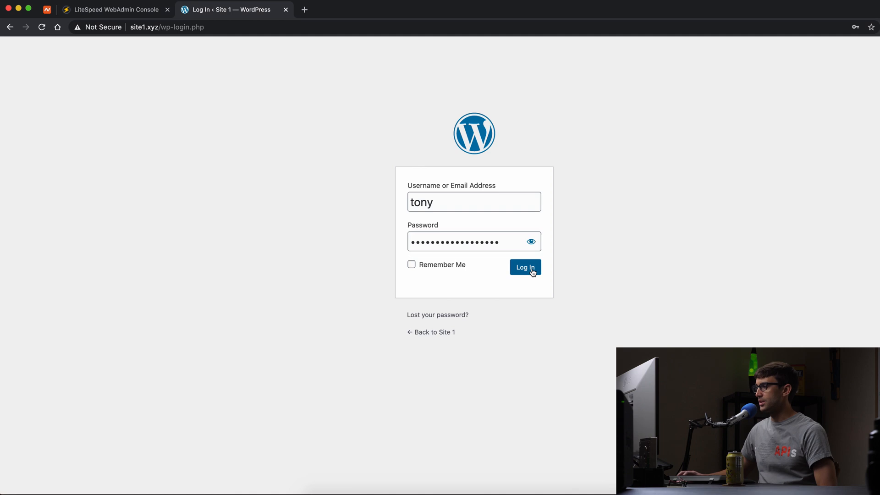
click(524, 266)
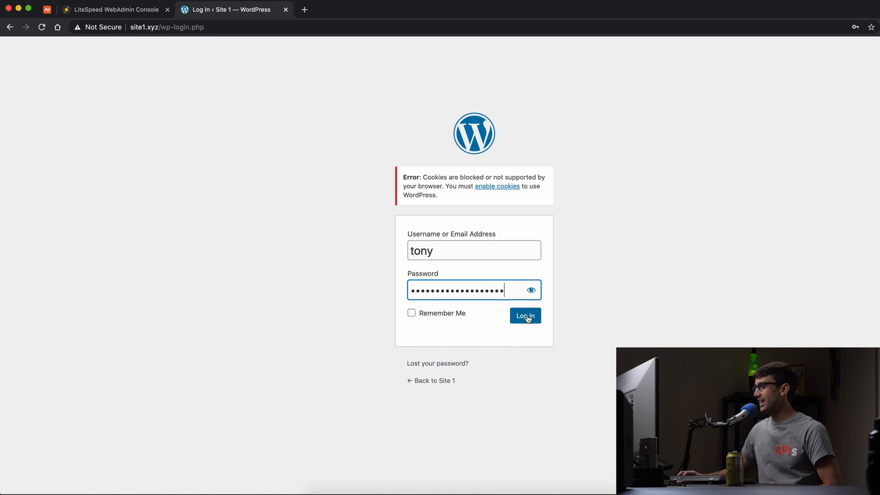
click(524, 315)
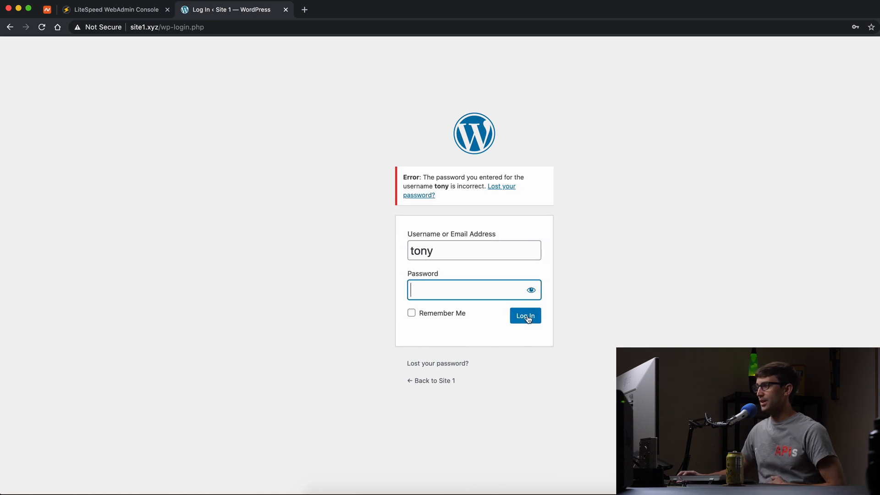
click(473, 250)
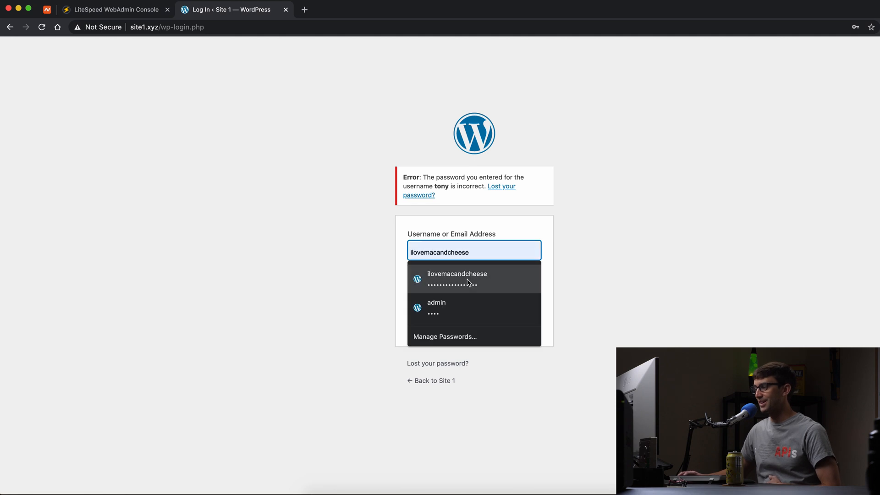
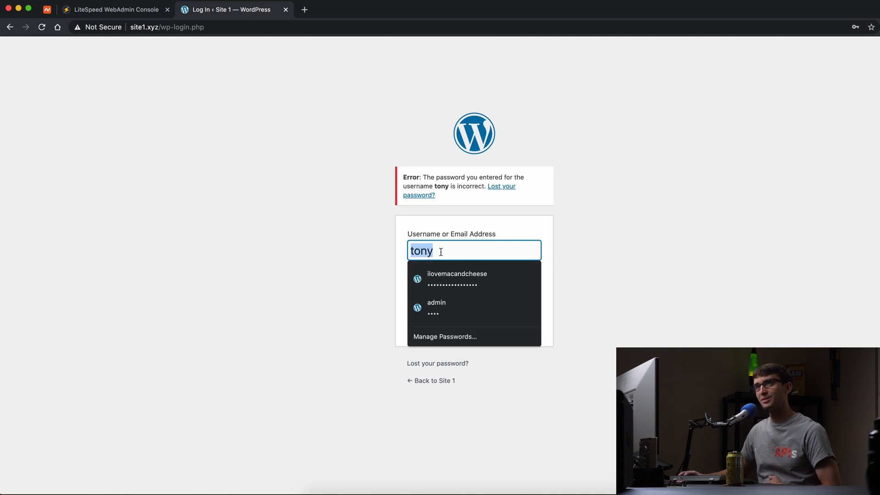
mouse_move(251, 225)
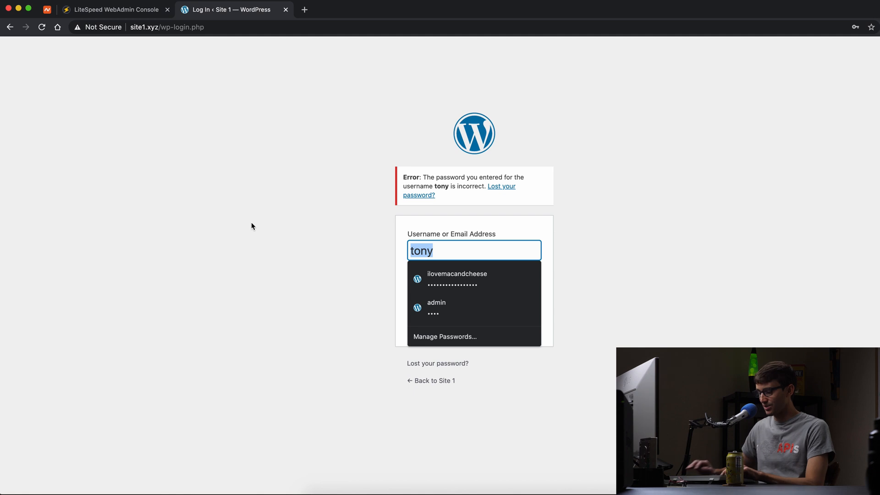
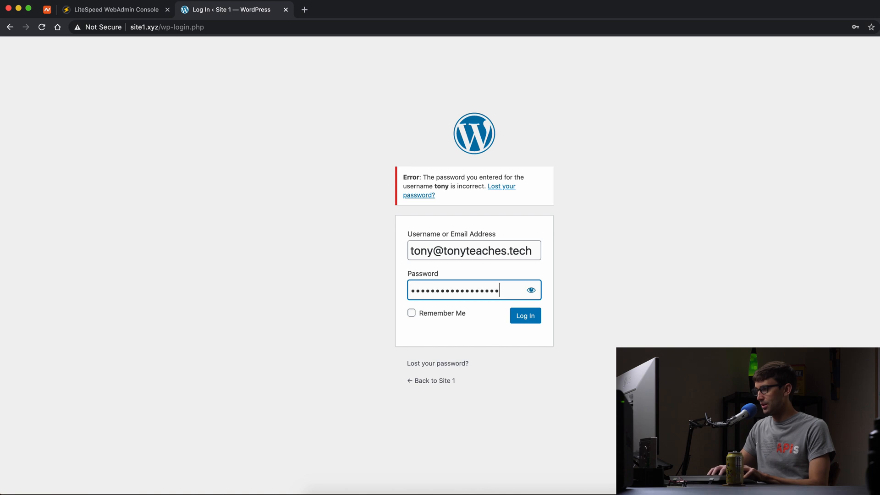
click(524, 315)
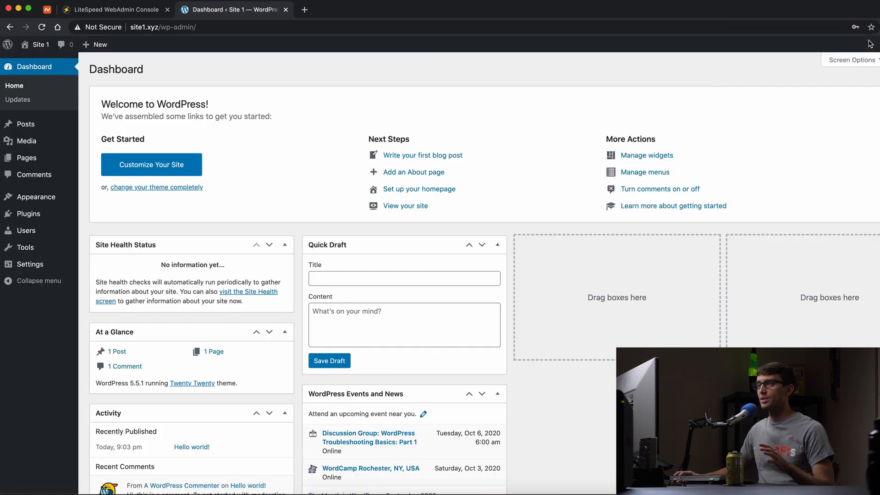
mouse_move(408, 126)
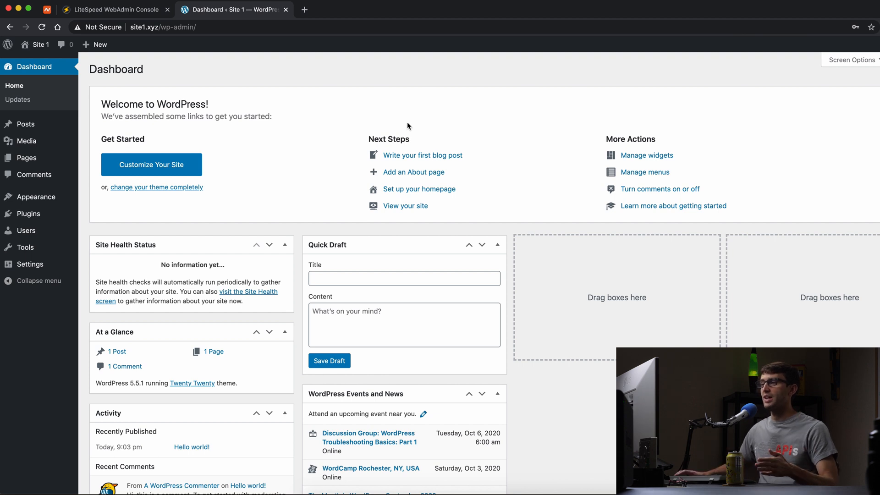
mouse_move(428, 171)
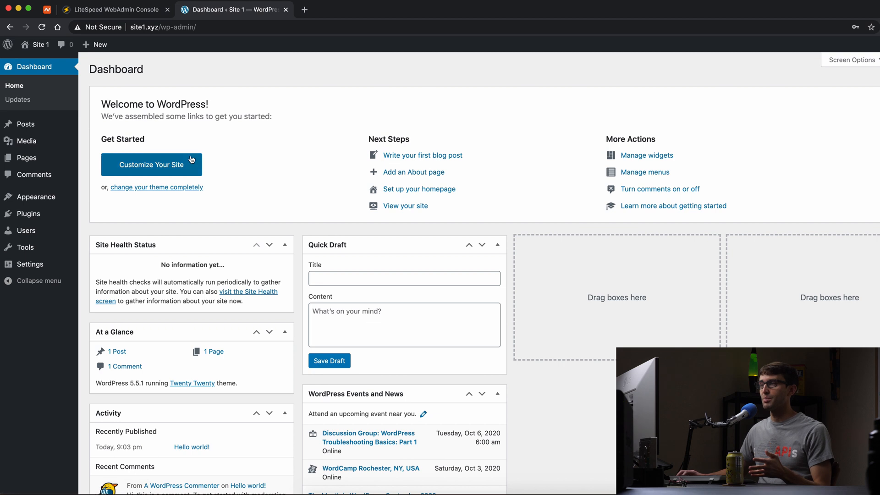
mouse_move(40, 45)
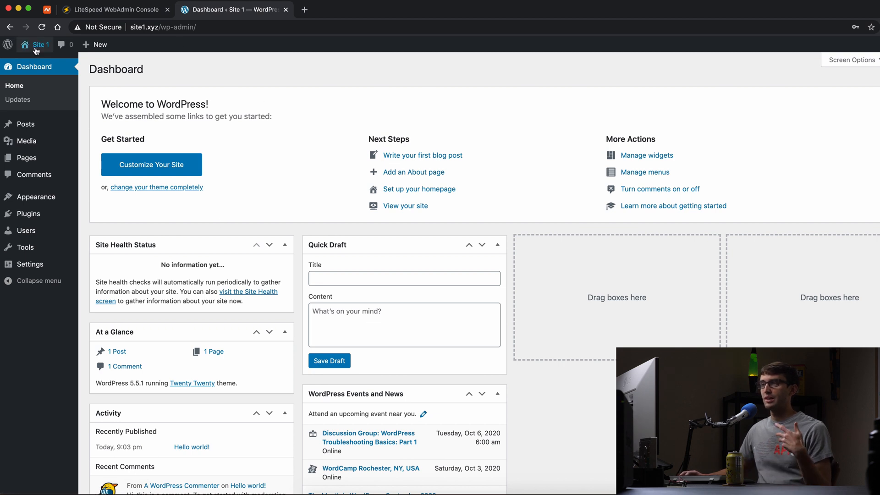
Visit the Site 1 public homepage via the site name in the admin bar
click(41, 44)
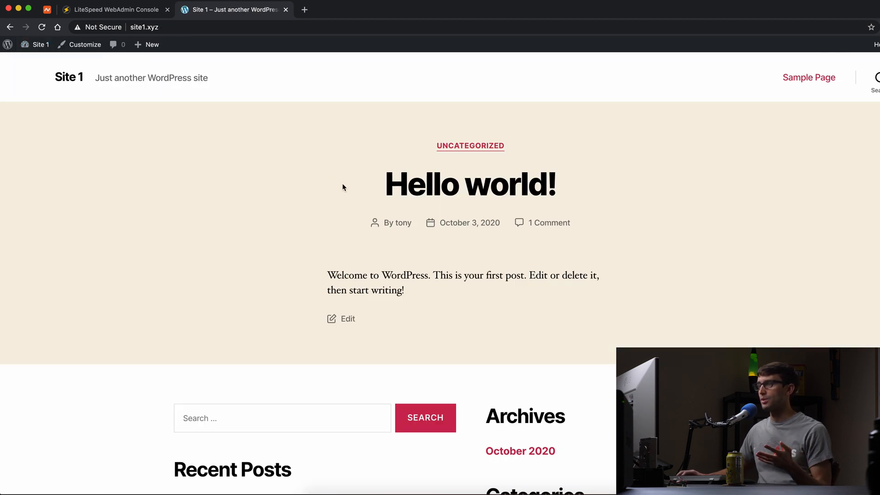
mouse_move(313, 149)
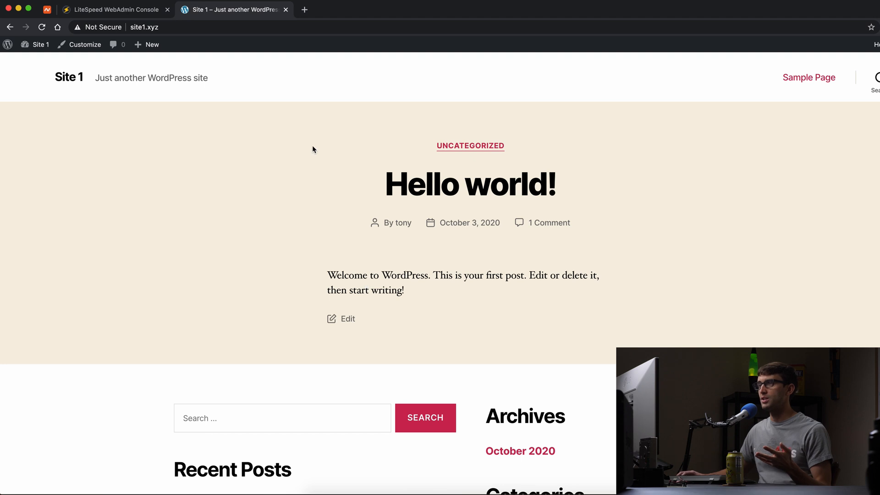
mouse_move(620, 212)
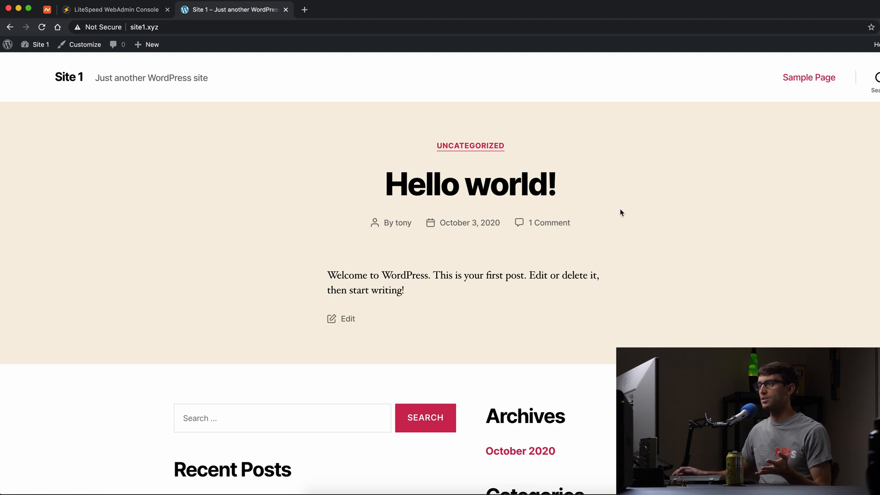